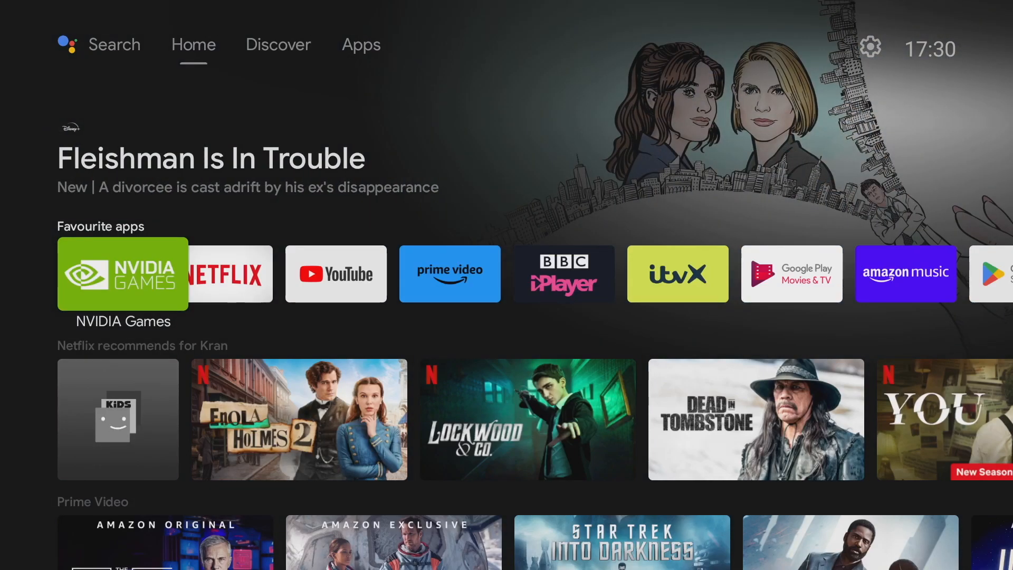
- Browse the TechFigure YouTube channel page, scrolling down and across its video rows
{"action": "scroll", "scroll_direction": "down", "scroll_amount": 3}
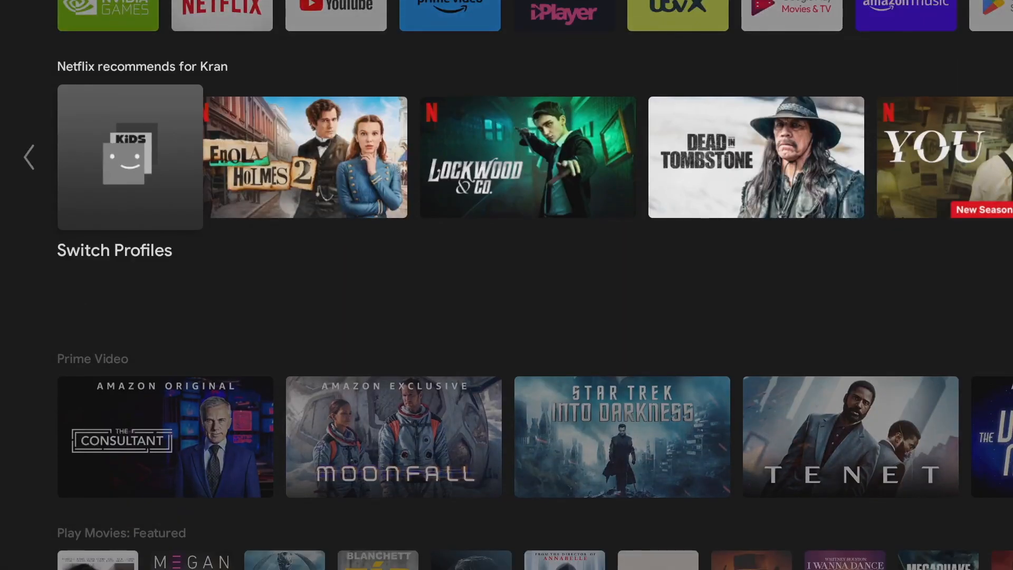
{"action": "scroll", "scroll_direction": "down", "scroll_amount": 3}
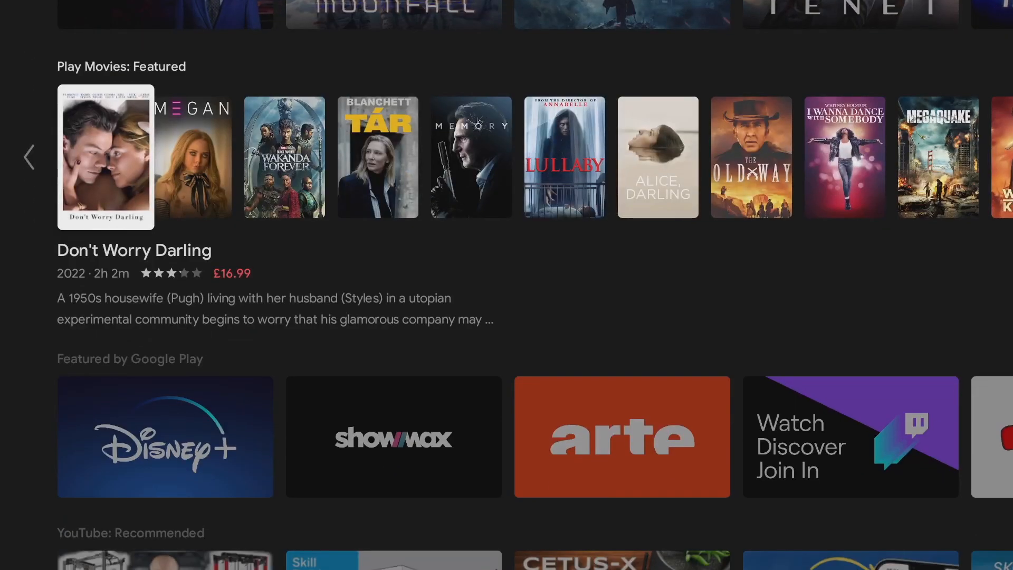
{"action": "scroll", "scroll_direction": "down", "scroll_amount": 3}
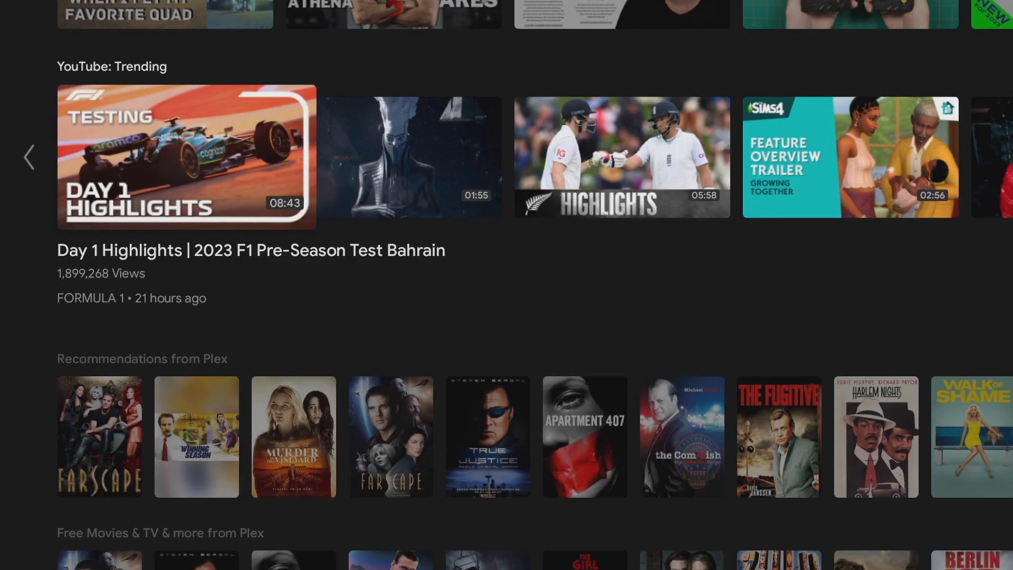
{"action": "scroll", "scroll_direction": "down", "scroll_amount": 3}
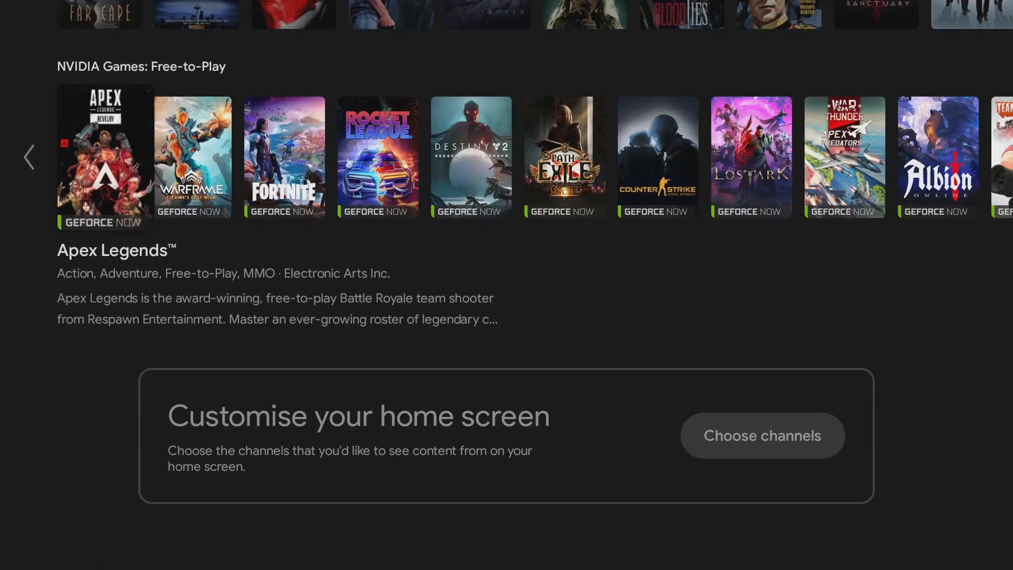
{"action": "scroll", "scroll_direction": "down", "scroll_amount": 3}
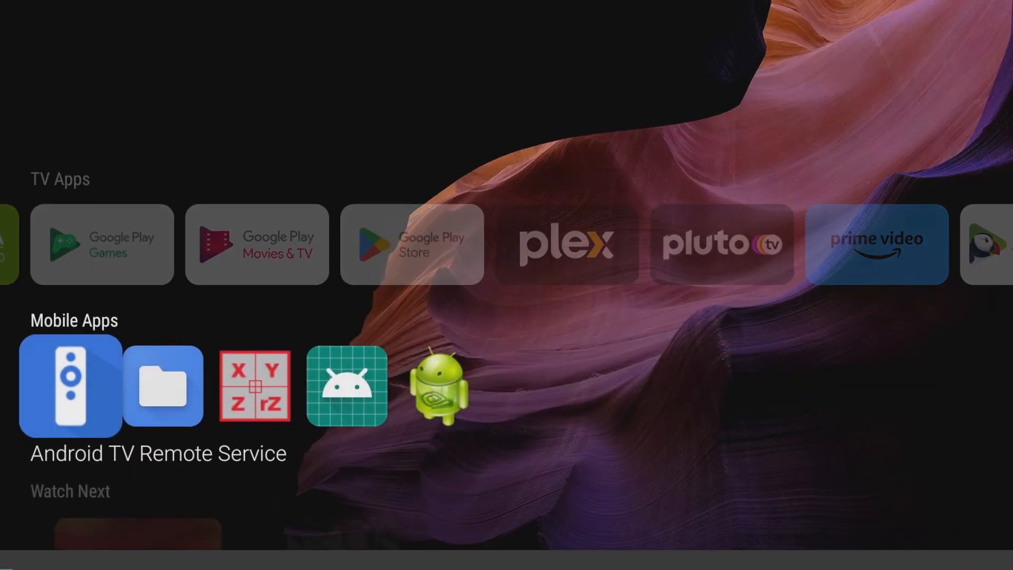
{"action": "scroll", "scroll_direction": "down", "scroll_amount": 3}
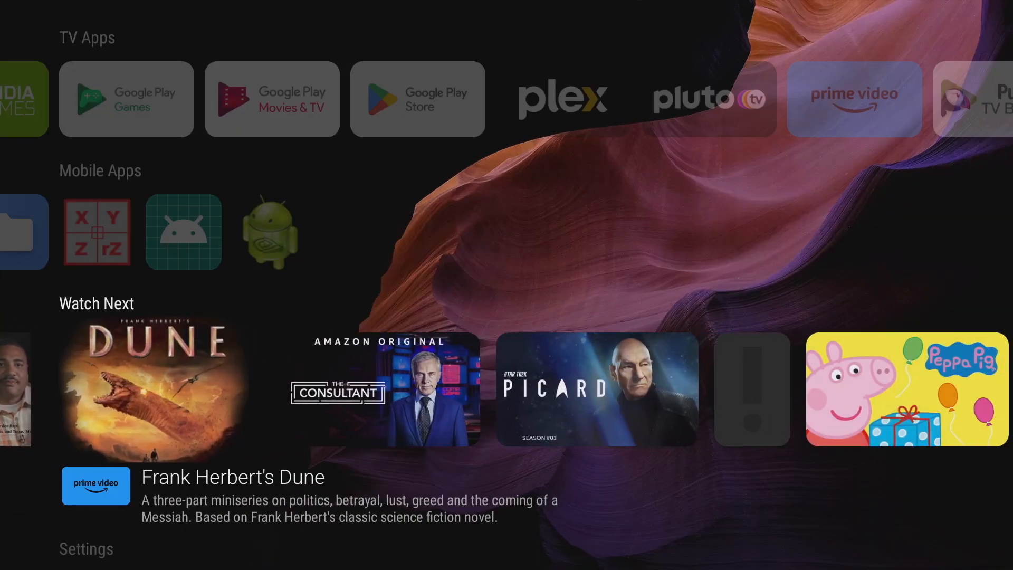
{"action": "scroll", "scroll_direction": "down", "scroll_amount": 3}
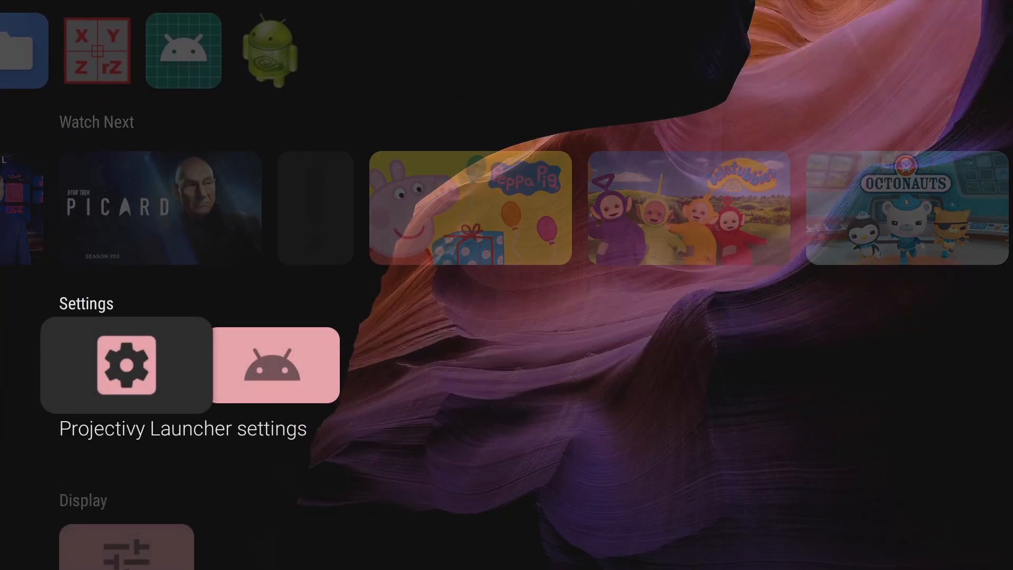
{"action": "scroll", "scroll_direction": "down", "scroll_amount": 3}
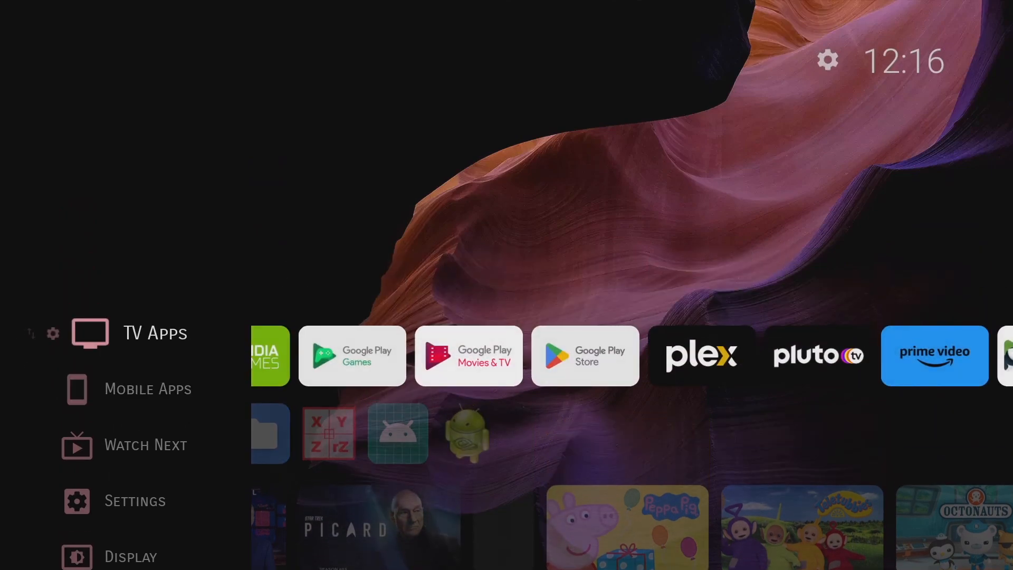
{"action": "scroll", "scroll_direction": "down", "scroll_amount": 3}
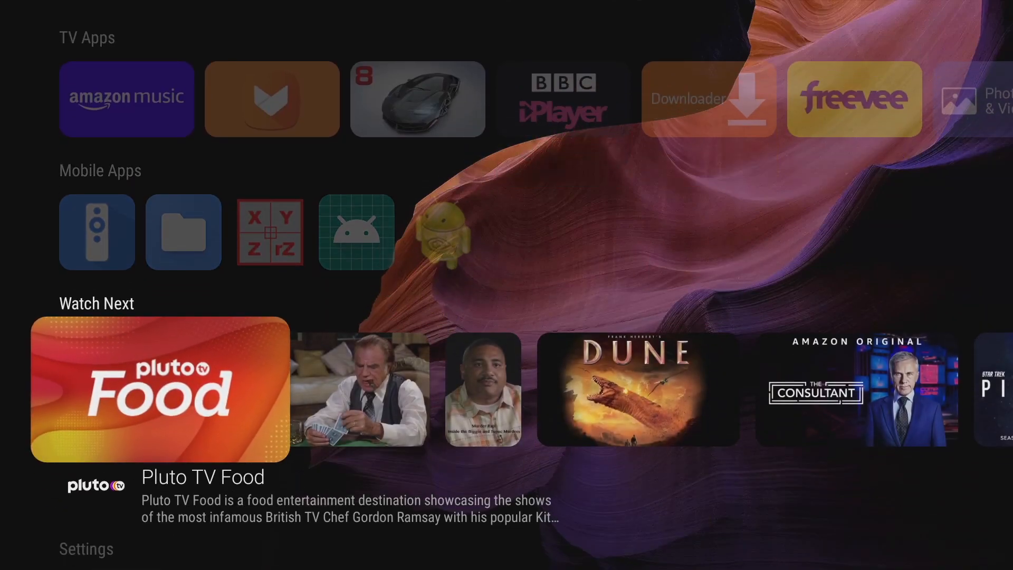
{"action": "scroll", "scroll_direction": "right", "scroll_amount": 3}
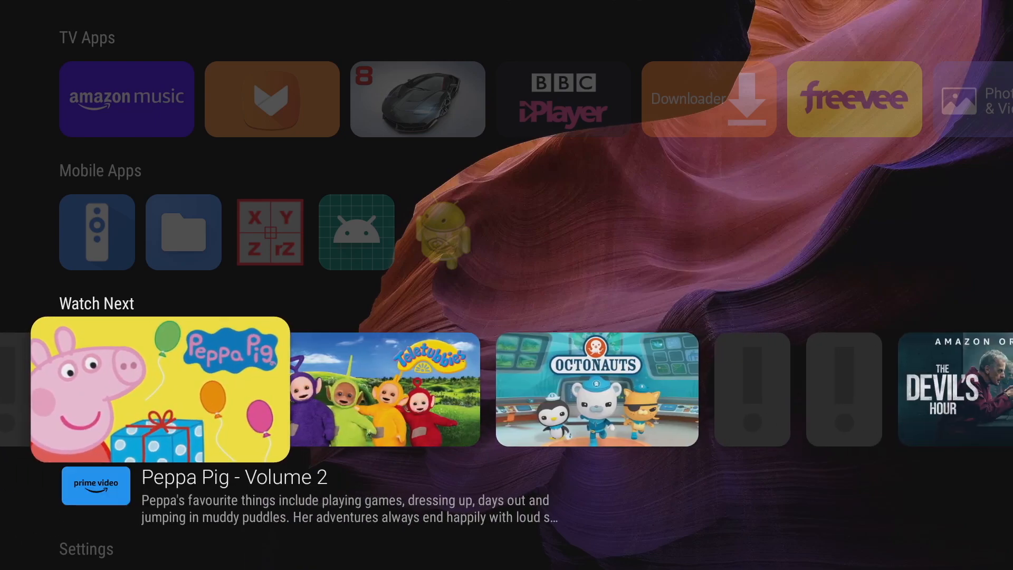
{"action": "scroll", "scroll_direction": "right", "scroll_amount": 3}
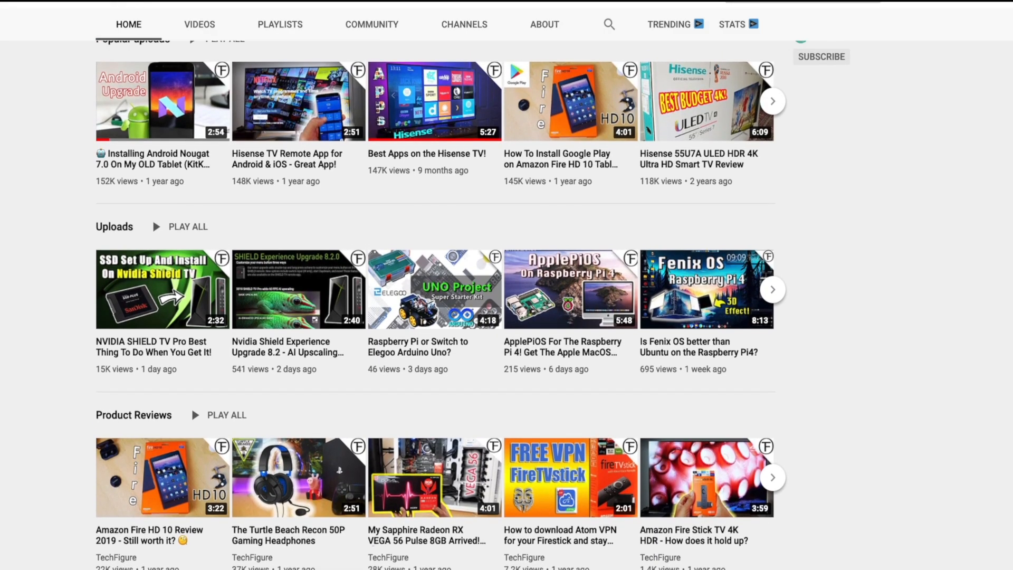
- Return to the Projectivy Launcher home with the category sidebar showing
{"action": "scroll", "scroll_direction": "up", "scroll_amount": 3}
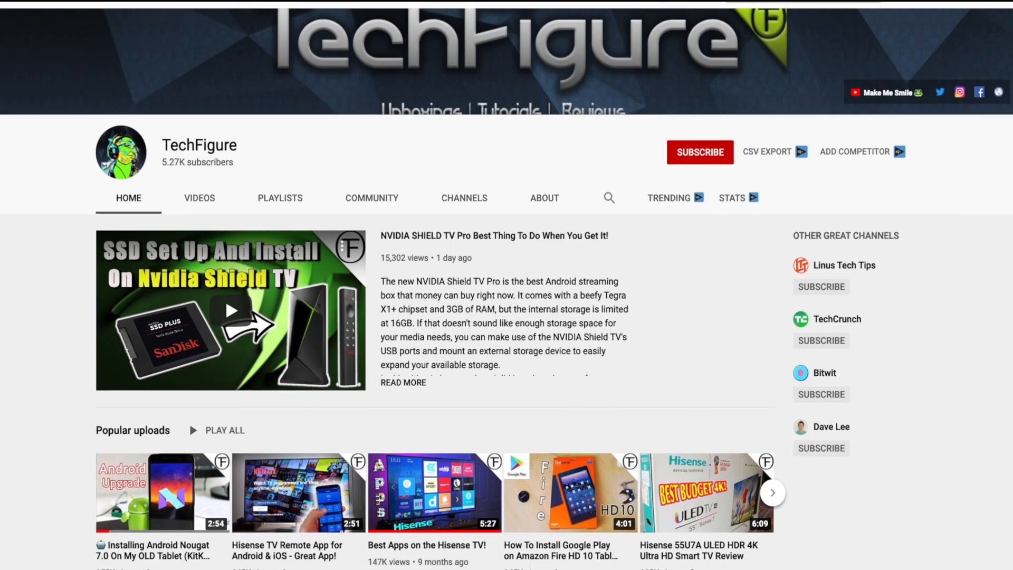
{"action": "scroll", "scroll_direction": "up", "scroll_amount": 3}
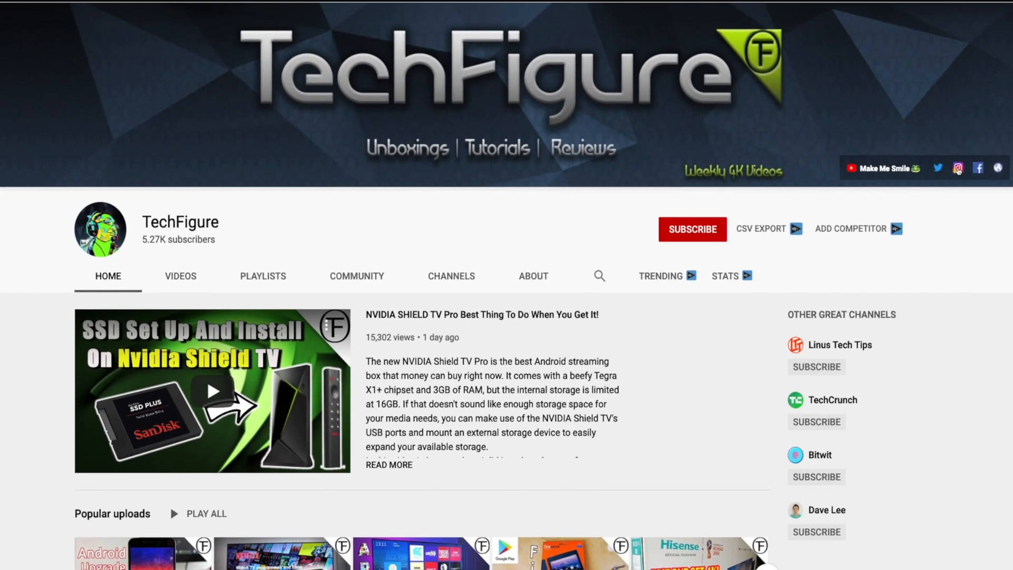
{"action": "left_click", "coordinate": [692, 229]}
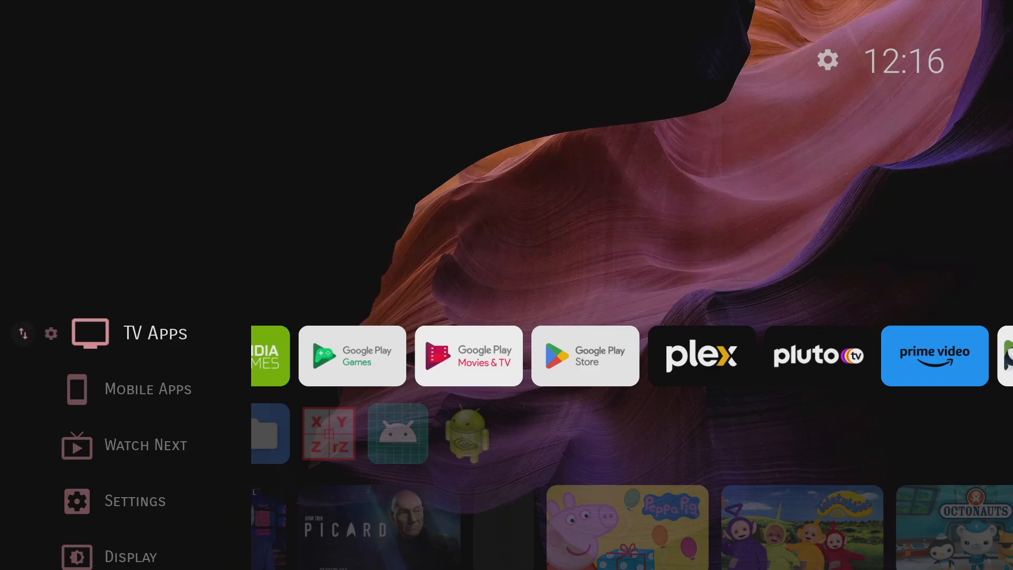
- Move category rows in the sidebar so Watch Next sits at the top
{"action": "scroll", "scroll_direction": "down", "scroll_amount": 3}
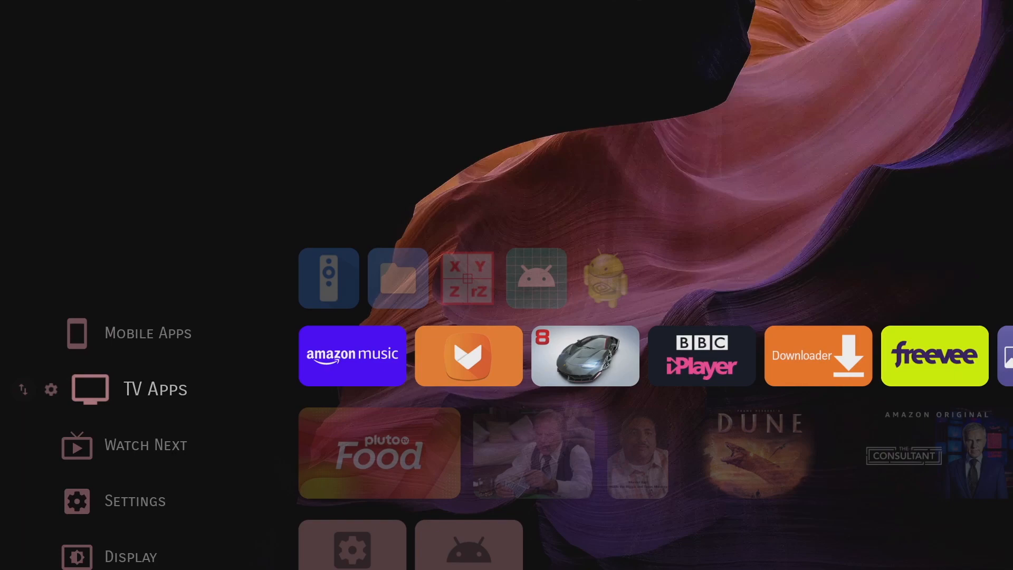
{"action": "scroll", "scroll_direction": "down", "scroll_amount": 3}
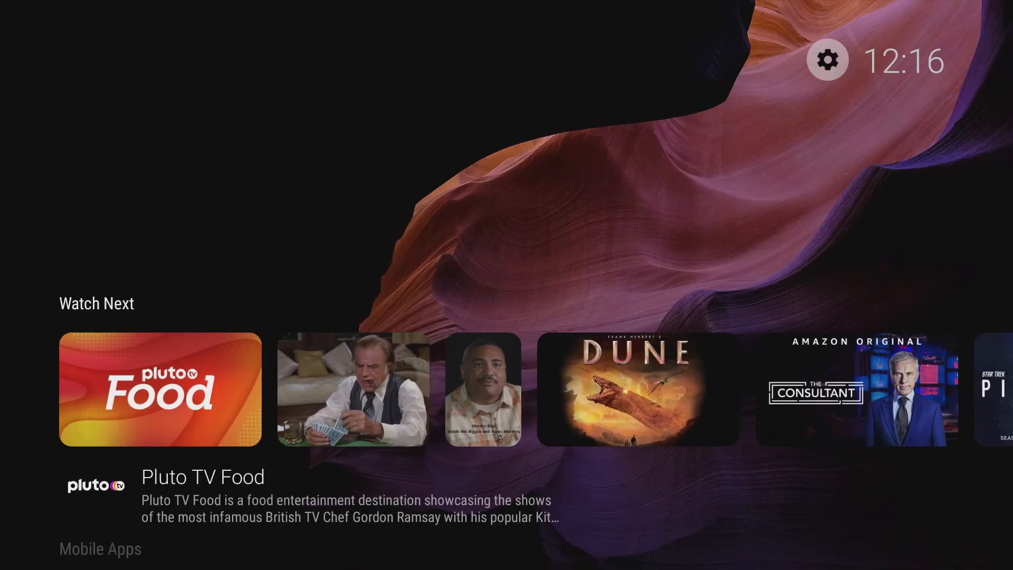
- Start a new category under Edit categories and enter the title 'tech'
{"action": "left_click", "coordinate": [828, 59]}
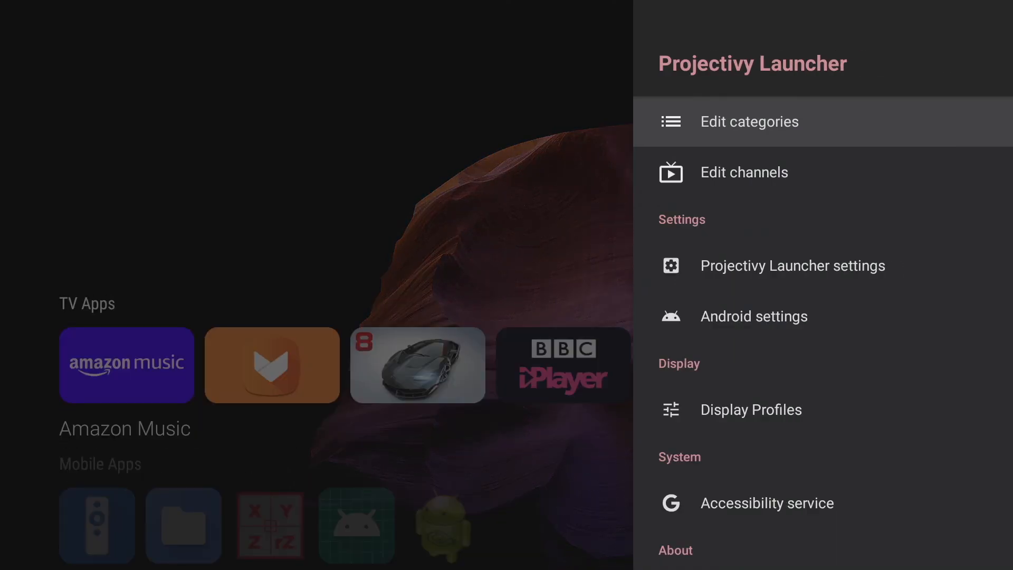
{"action": "left_click", "coordinate": [749, 121]}
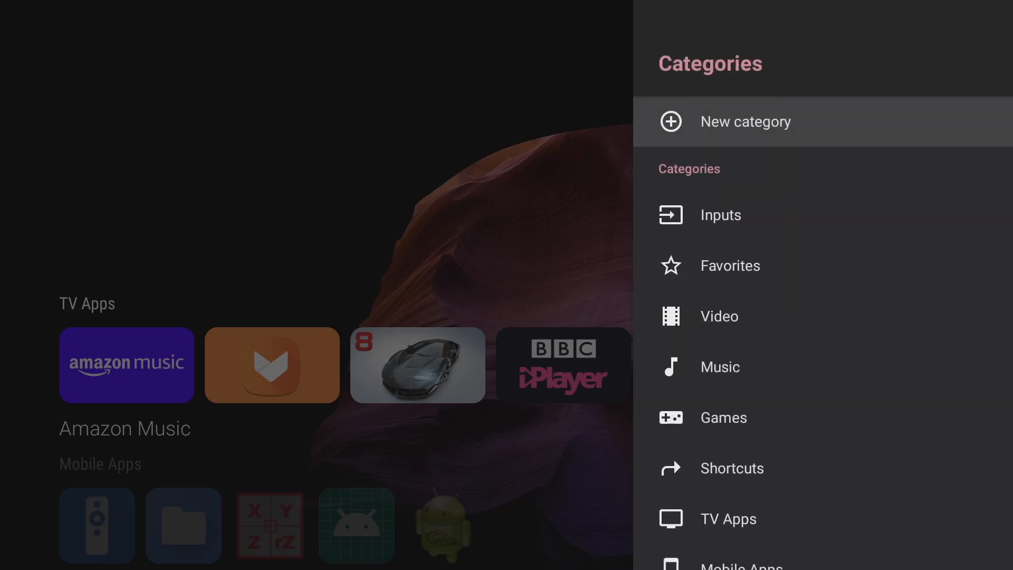
{"action": "left_click", "coordinate": [745, 121]}
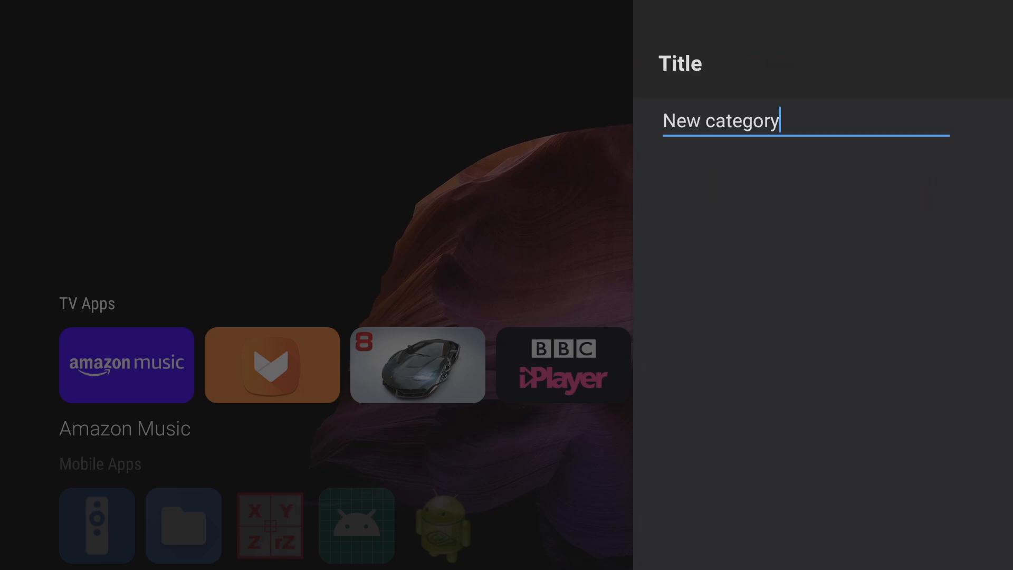
{"action": "type", "text": "tech"}
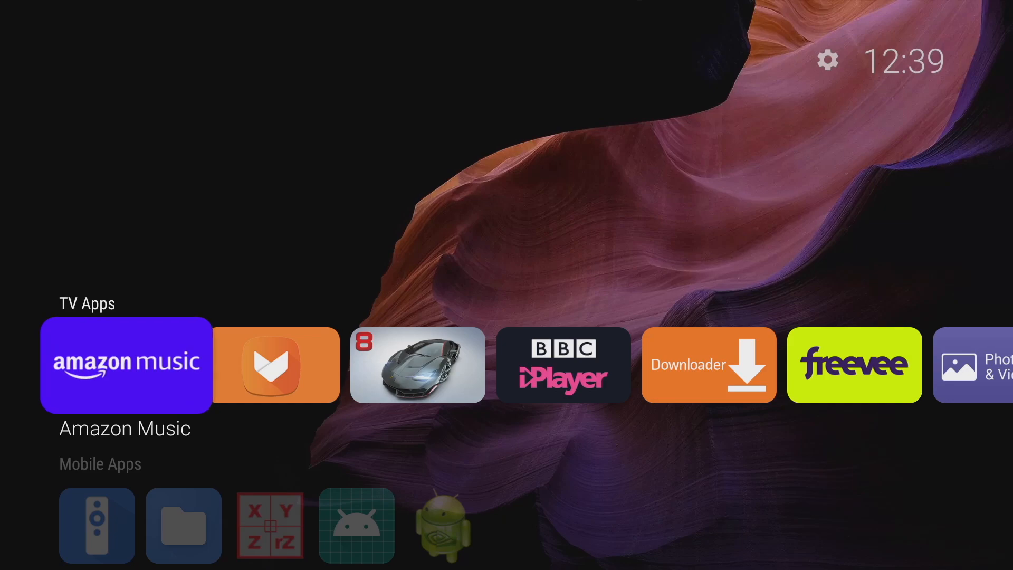
- Add BBC iPlayer to the techsf movies category and browse that row alongside Netflix
{"action": "scroll", "scroll_direction": "right", "scroll_amount": 3}
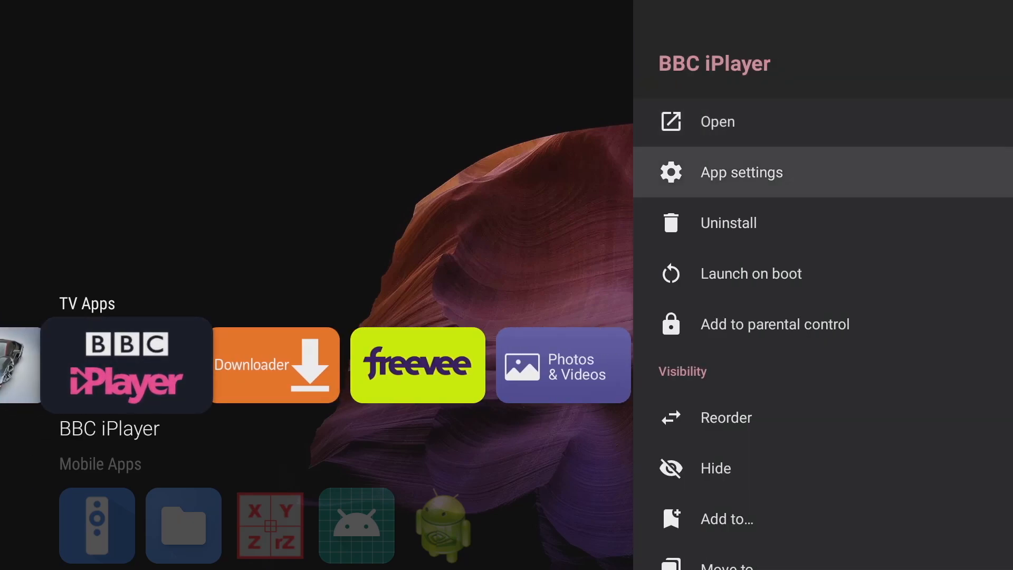
{"action": "scroll", "scroll_direction": "down", "scroll_amount": 3}
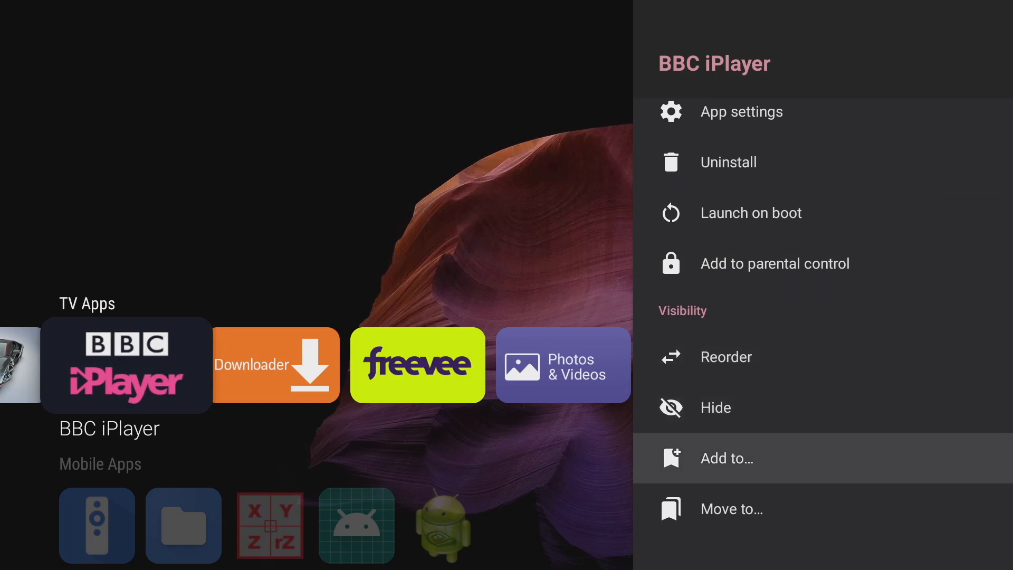
{"action": "left_click", "coordinate": [727, 459]}
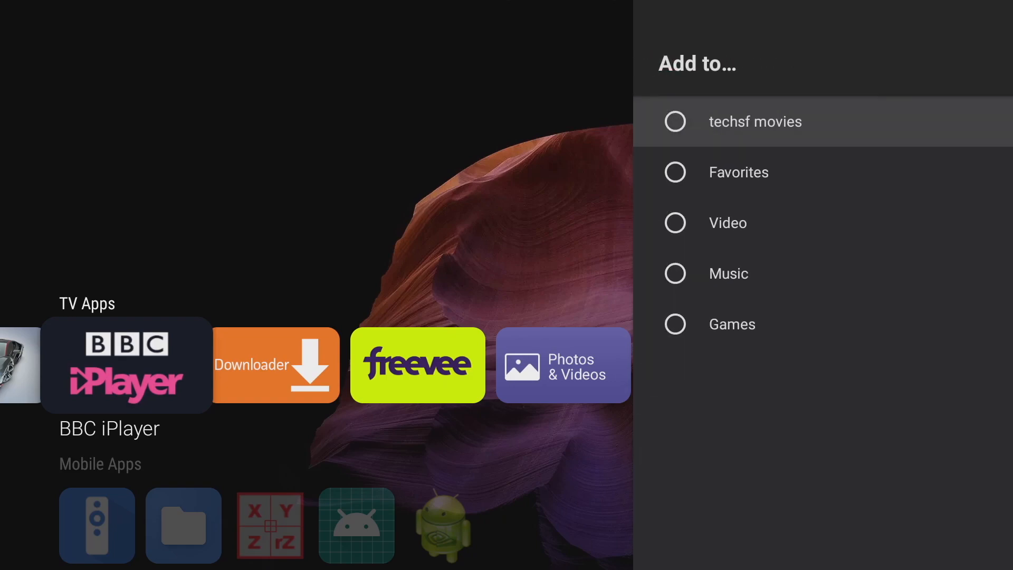
{"action": "left_click", "coordinate": [754, 121]}
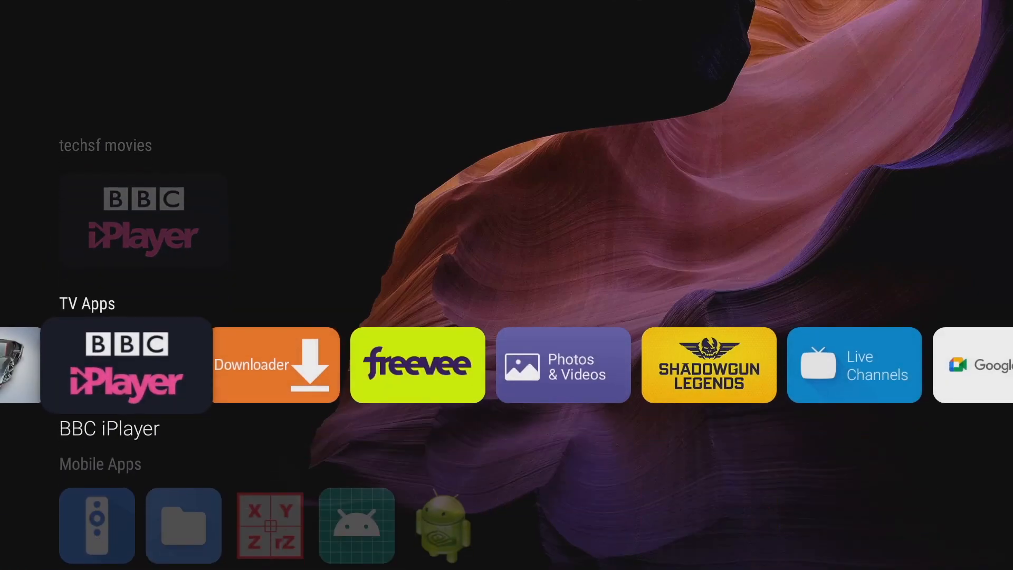
{"action": "scroll", "scroll_direction": "right", "scroll_amount": 3}
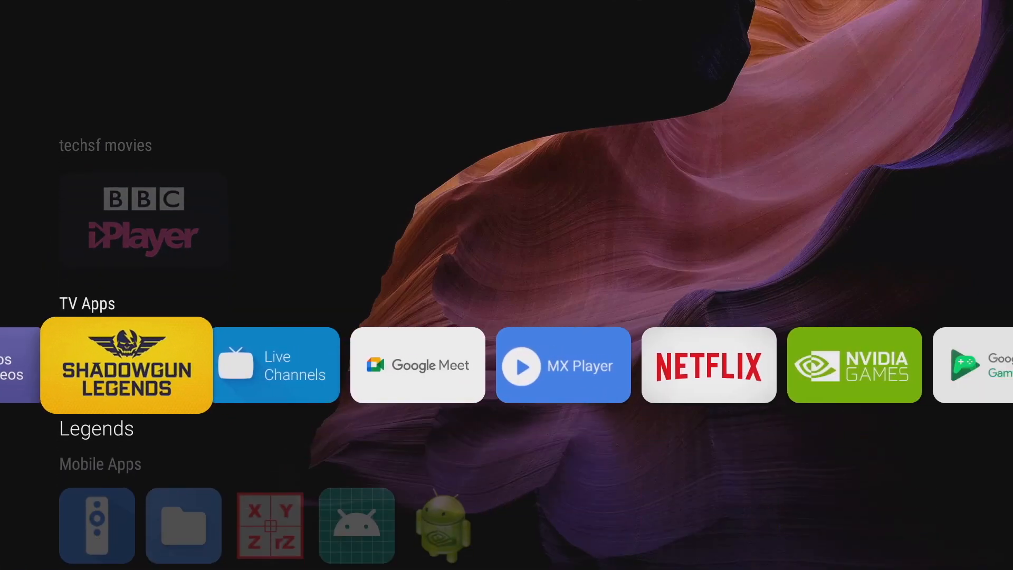
{"action": "scroll", "scroll_direction": "right", "scroll_amount": 3}
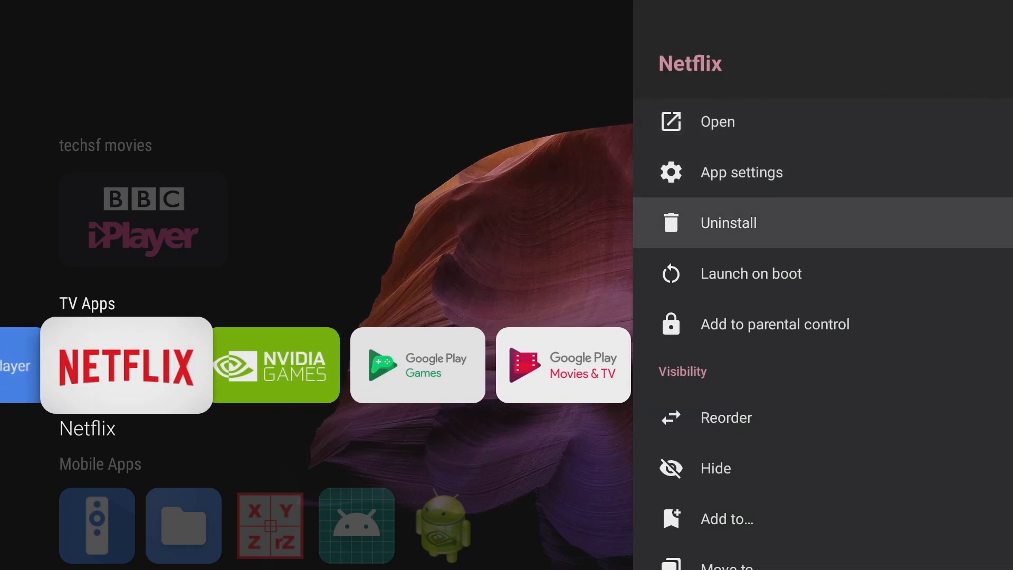
{"action": "scroll", "scroll_direction": "down", "scroll_amount": 3}
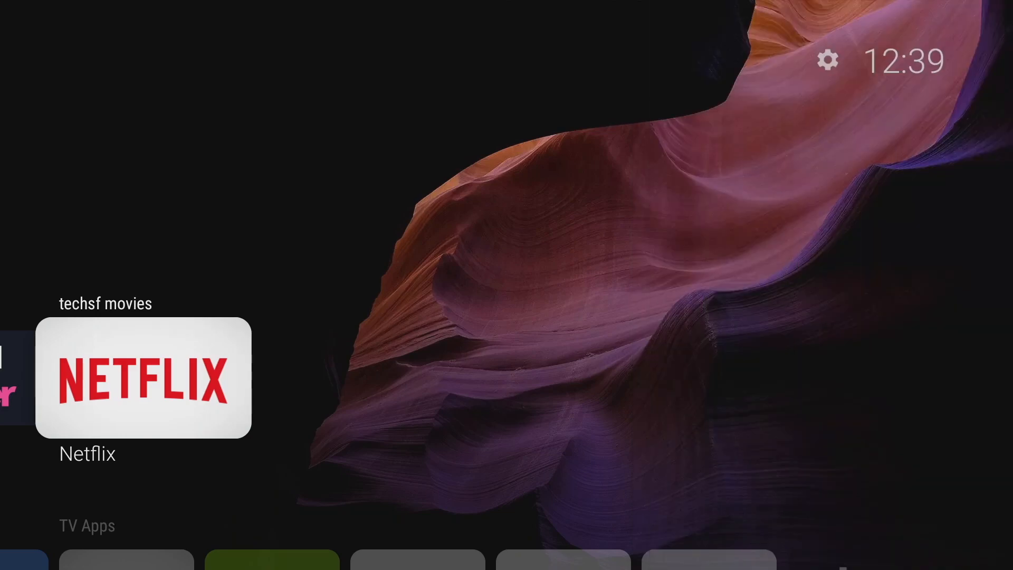
- Toggle Multiline on and off for techsf movies, then drag Size to extra large and back
{"action": "key", "text": "down"}
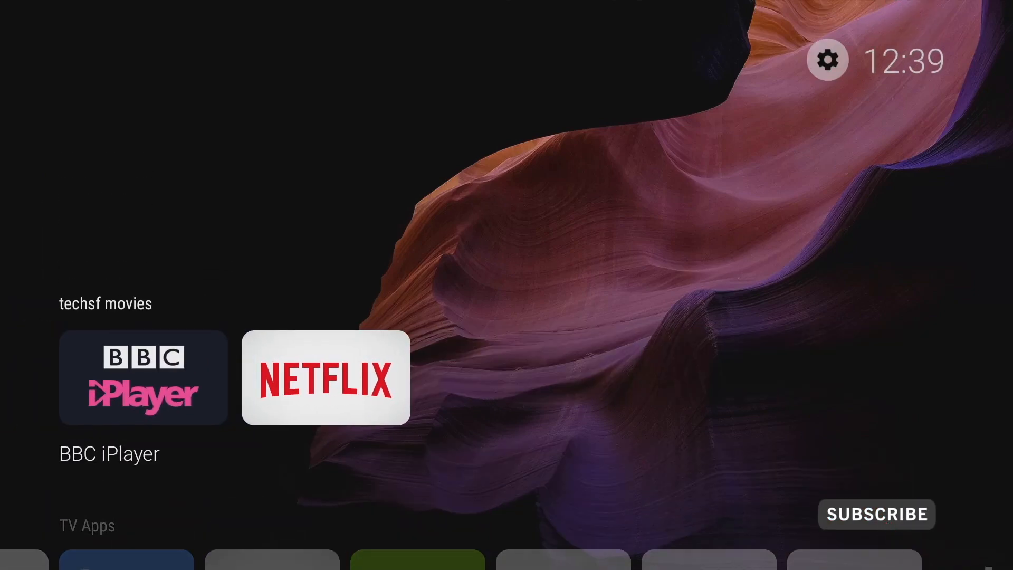
{"action": "left_click", "coordinate": [829, 59]}
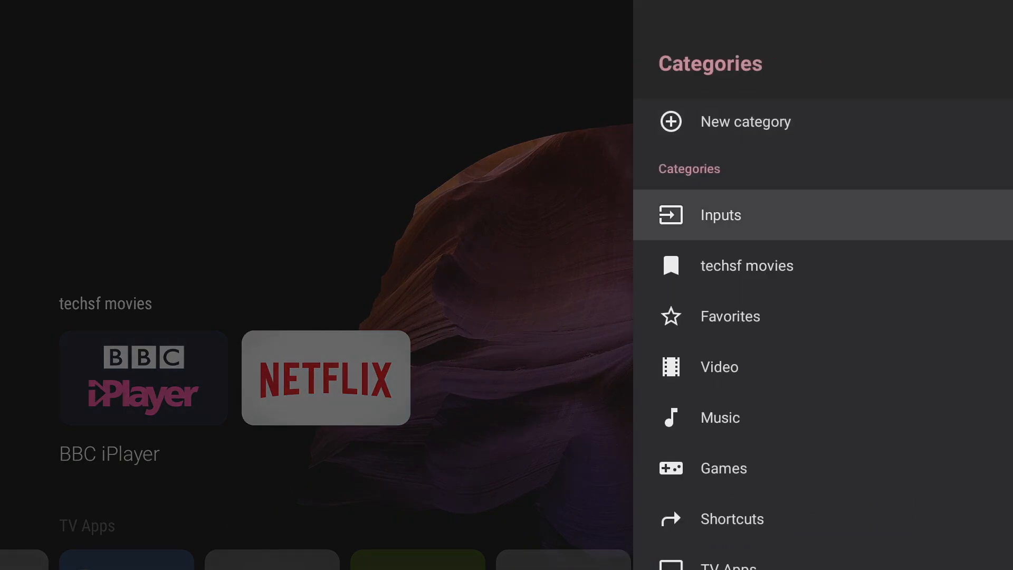
{"action": "left_click", "coordinate": [747, 266]}
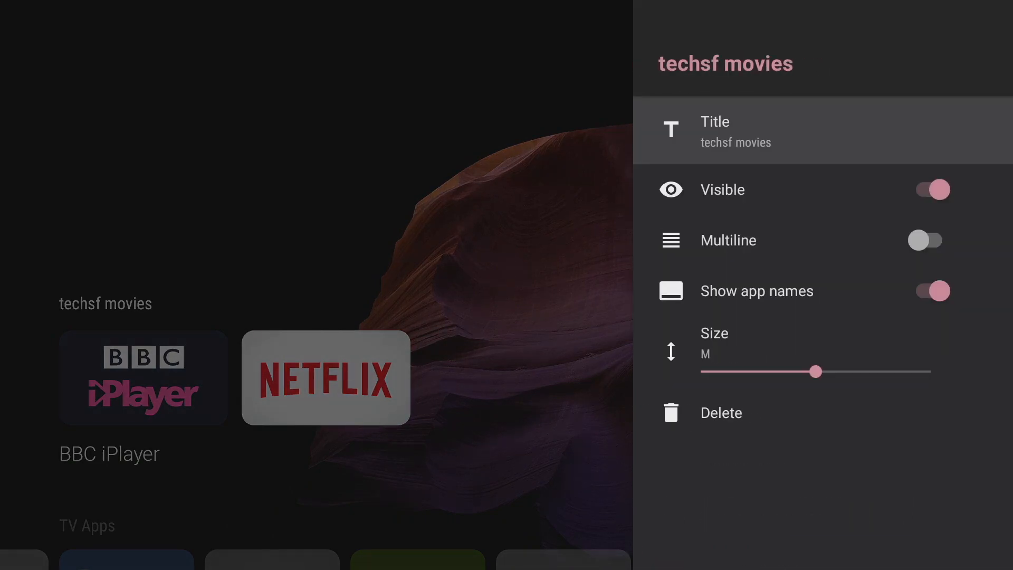
{"action": "left_click", "coordinate": [933, 190]}
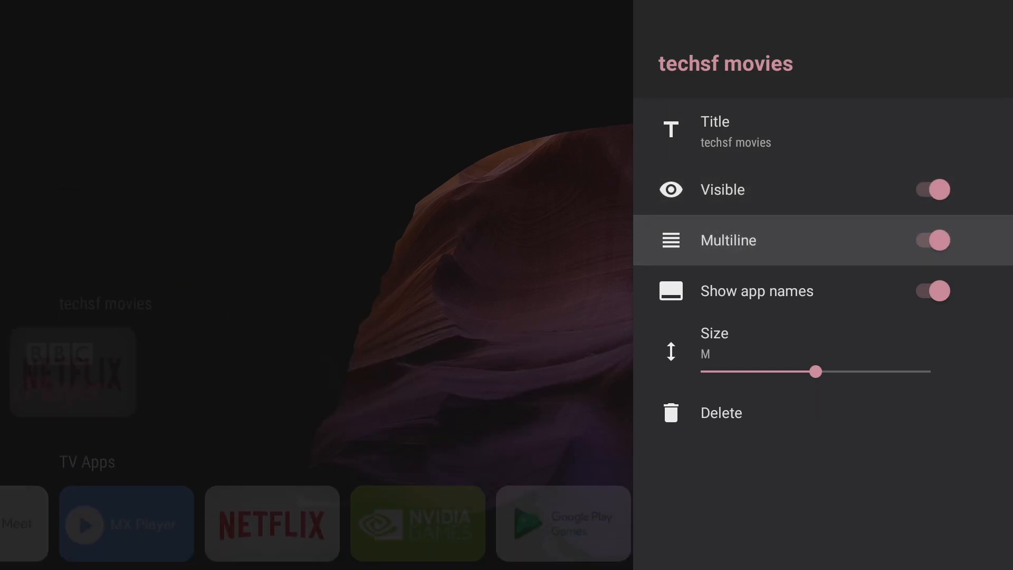
{"action": "left_click", "coordinate": [936, 241]}
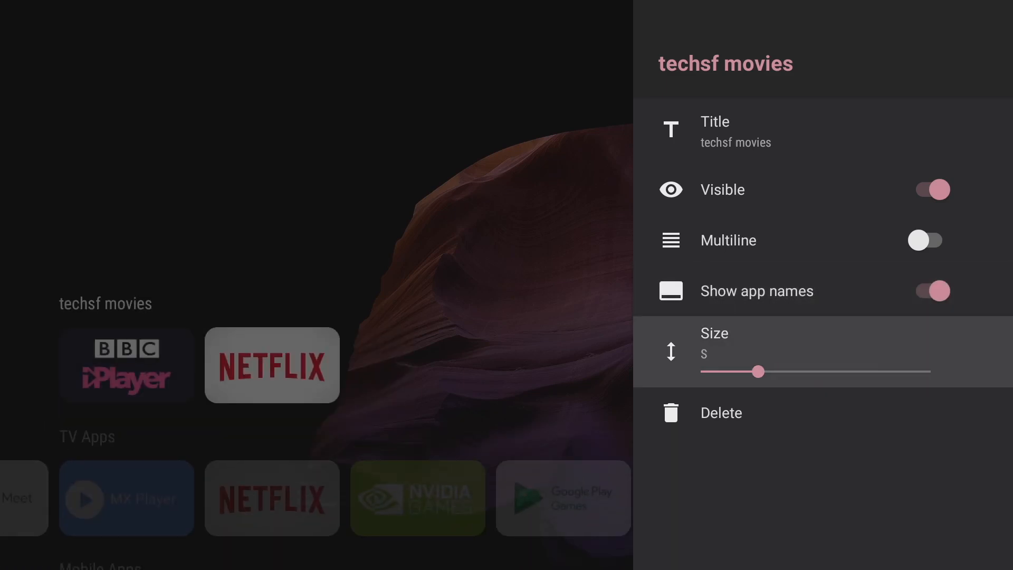
{"action": "left_click_drag", "start_coordinate": [756, 371], "coordinate": [929, 372]}
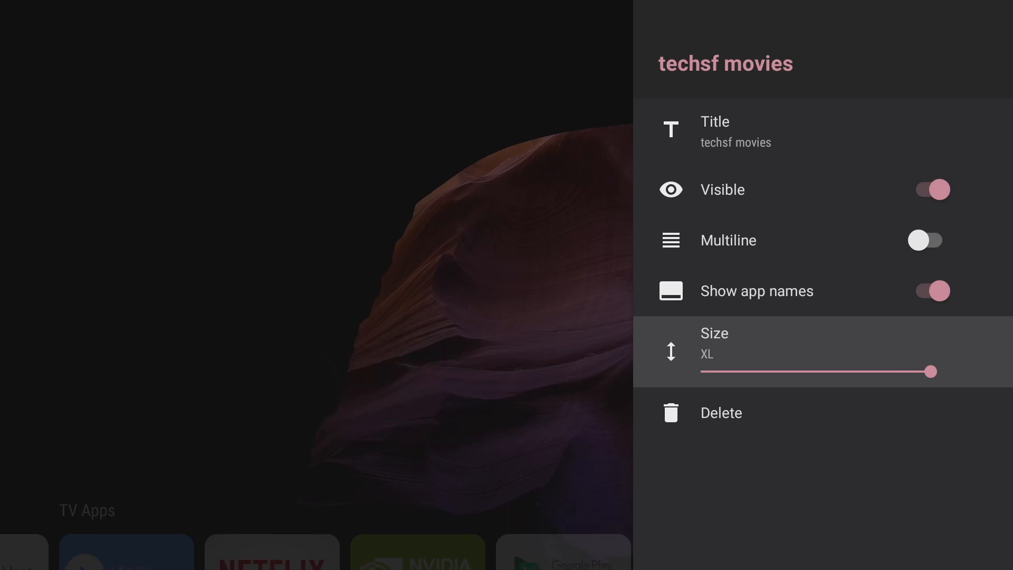
{"action": "left_click_drag", "start_coordinate": [929, 371], "coordinate": [759, 371]}
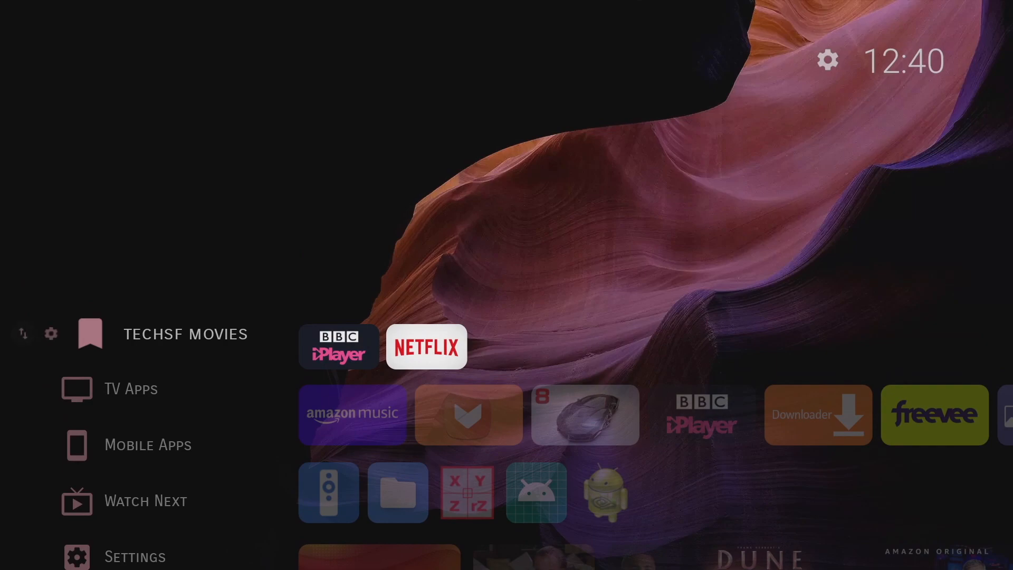
- Switch the Netflix channel to Visible in Edit channels
{"action": "left_click", "coordinate": [829, 59]}
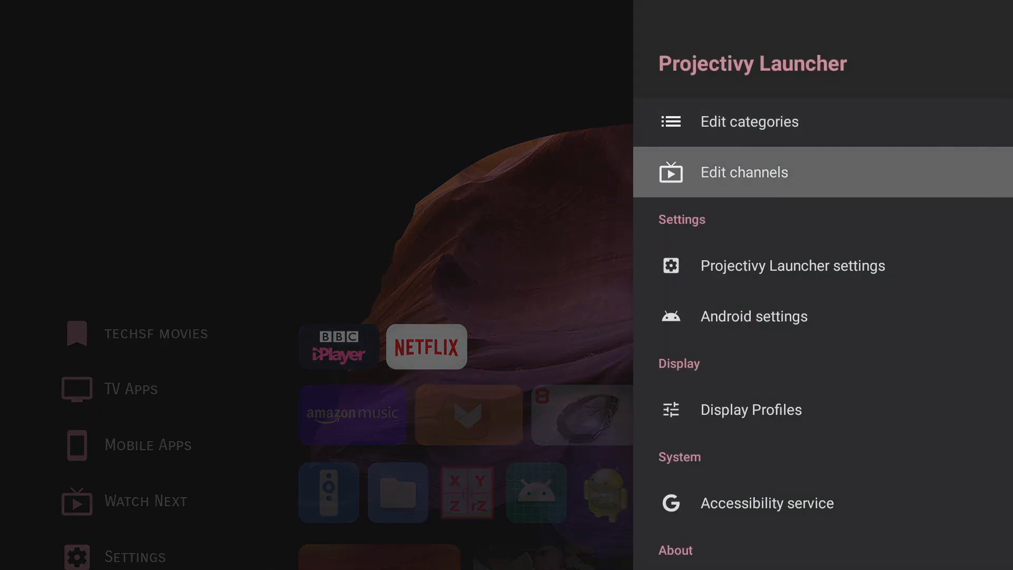
{"action": "left_click", "coordinate": [743, 172]}
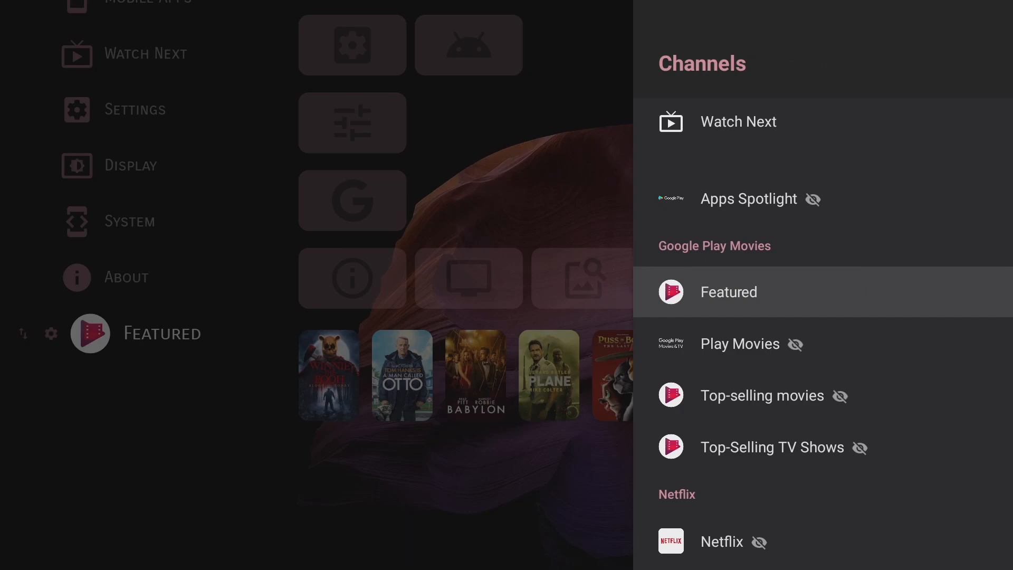
{"action": "scroll", "scroll_direction": "down", "scroll_amount": 3}
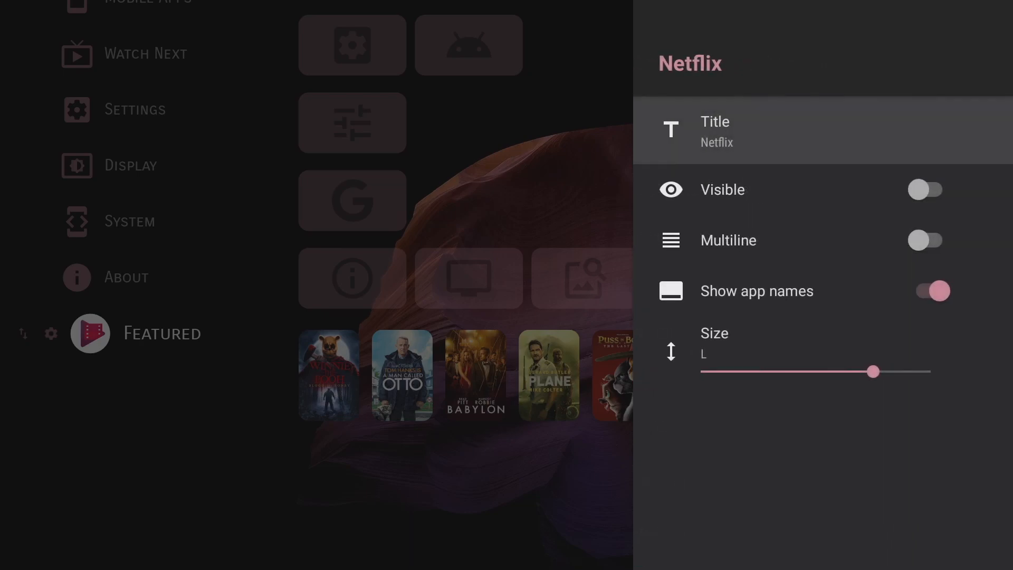
{"action": "left_click", "coordinate": [925, 189]}
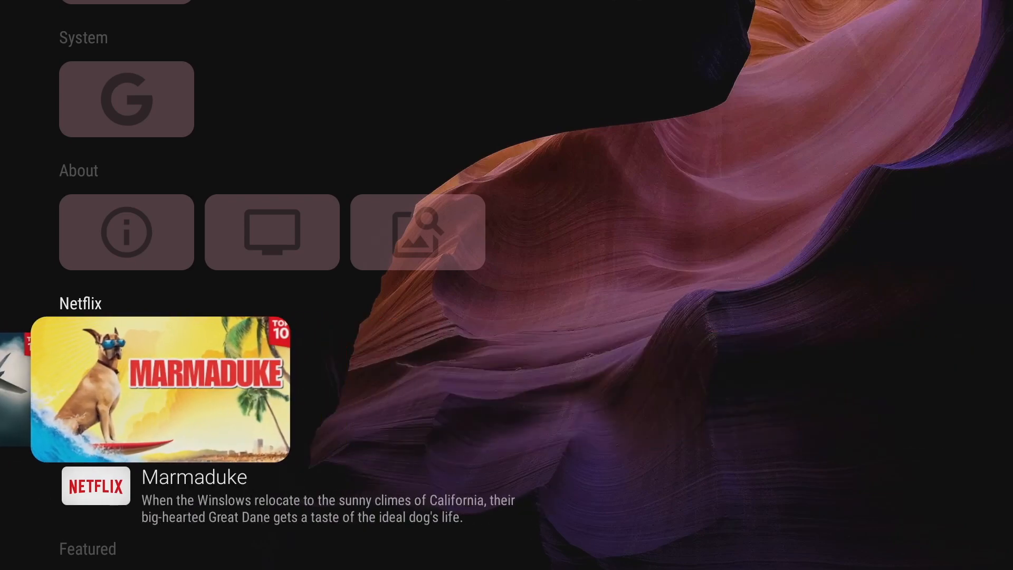
{"action": "scroll", "scroll_direction": "down", "scroll_amount": 3}
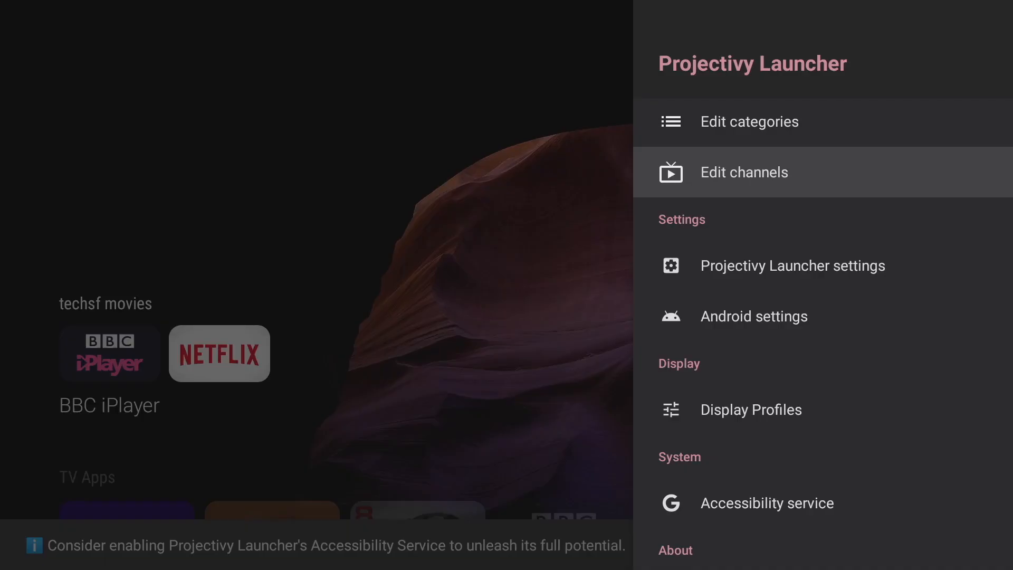
- Make Plex's Free Movies & TV & more channel visible as a home row
{"action": "left_click", "coordinate": [744, 172]}
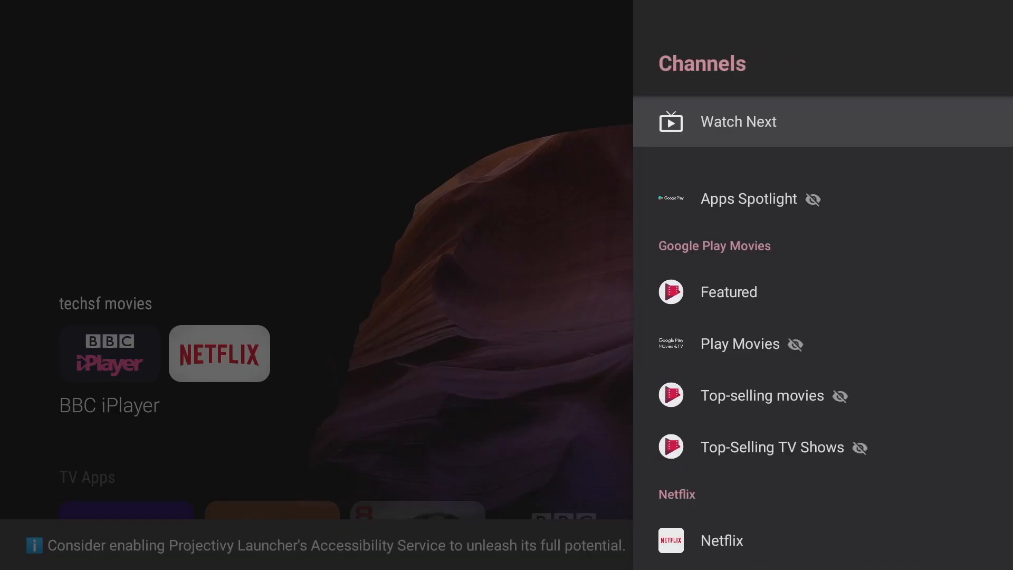
{"action": "scroll", "scroll_direction": "down", "scroll_amount": 3}
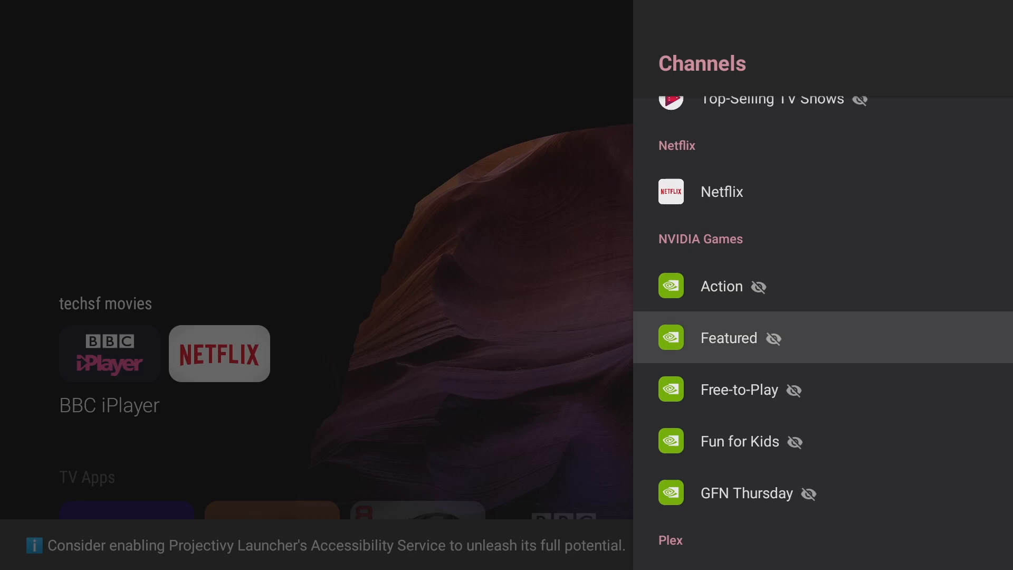
{"action": "scroll", "scroll_direction": "down", "scroll_amount": 3}
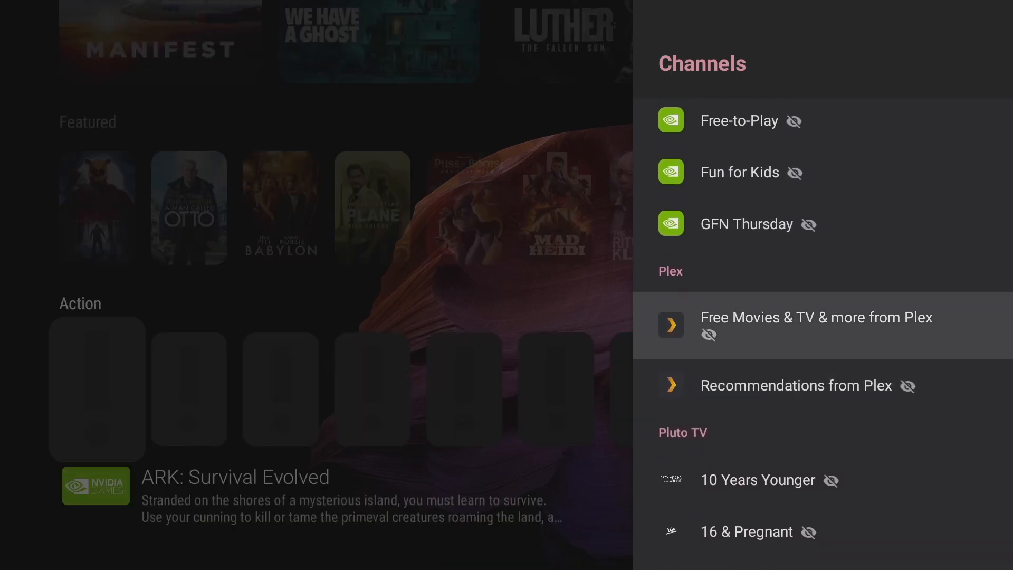
{"action": "left_click", "coordinate": [815, 325]}
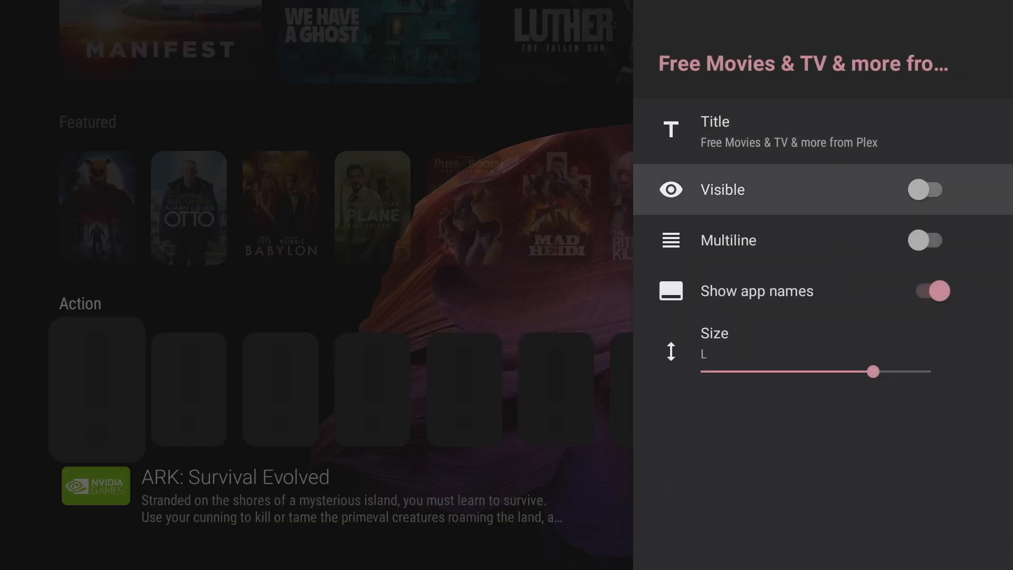
{"action": "left_click", "coordinate": [928, 189]}
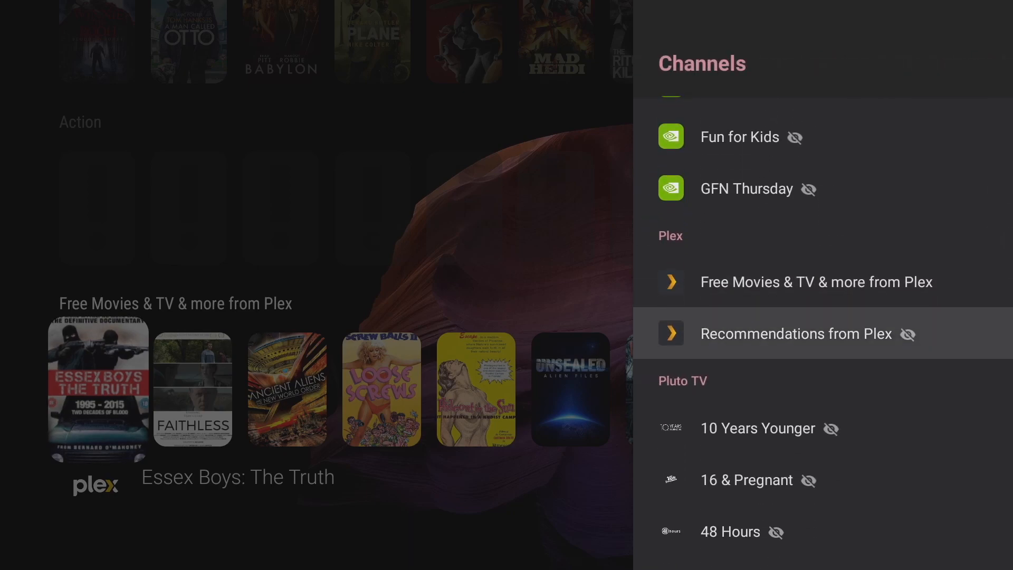
- Make Pluto TV's Featured Channels visible as a home row
{"action": "scroll", "scroll_direction": "down", "scroll_amount": 3}
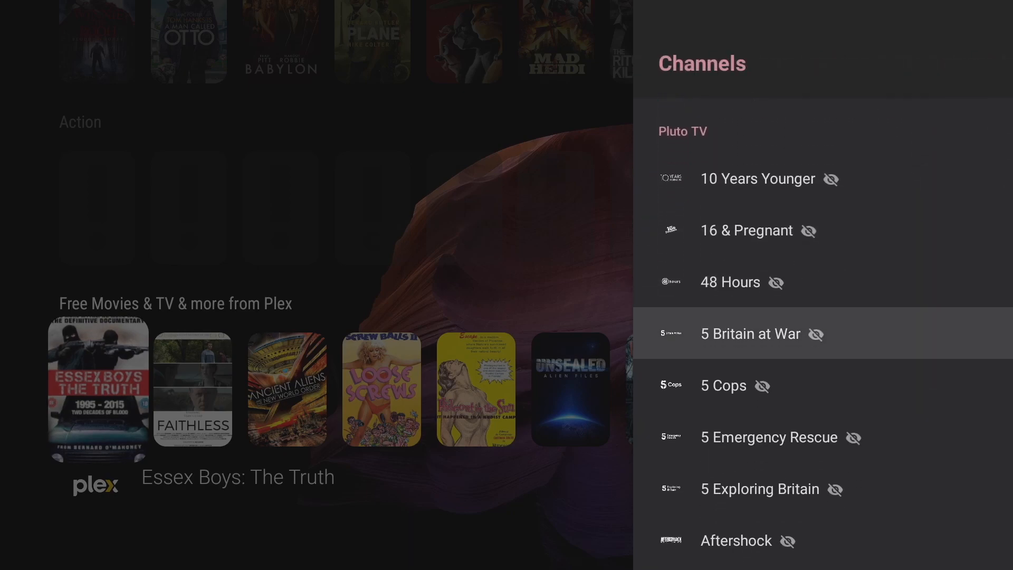
{"action": "scroll", "scroll_direction": "down", "scroll_amount": 3}
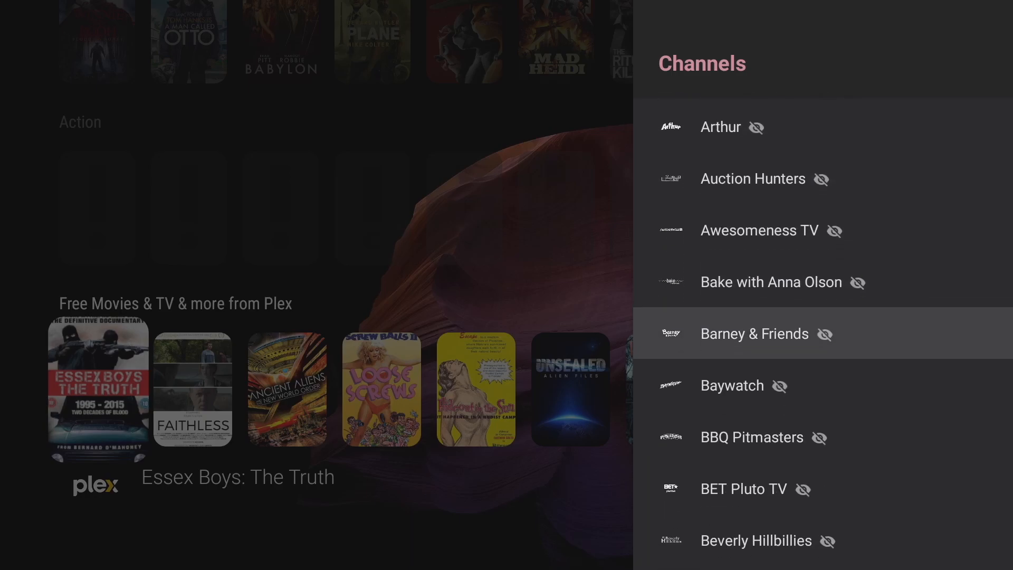
{"action": "scroll", "scroll_direction": "down", "scroll_amount": 3}
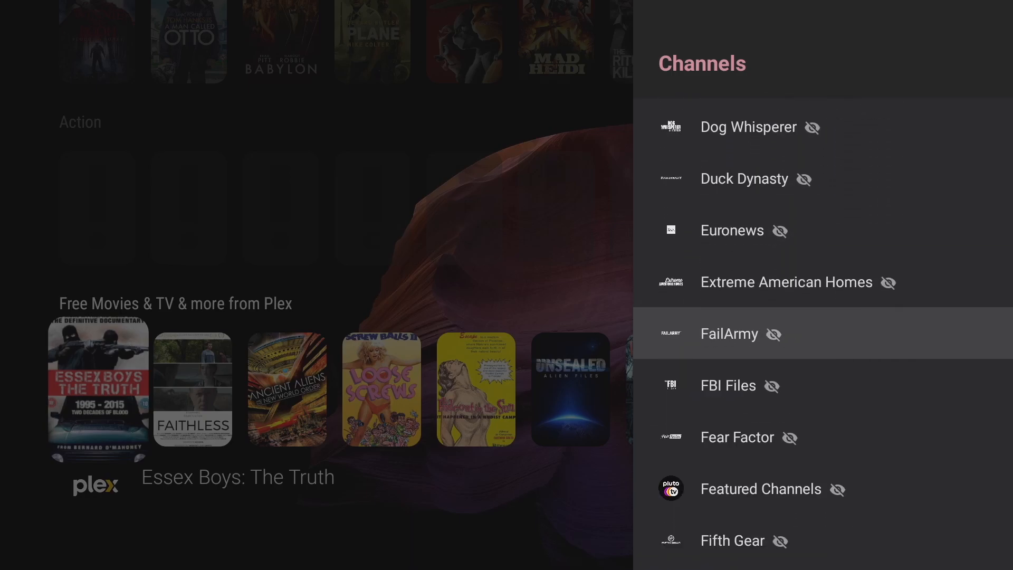
{"action": "left_click", "coordinate": [760, 488]}
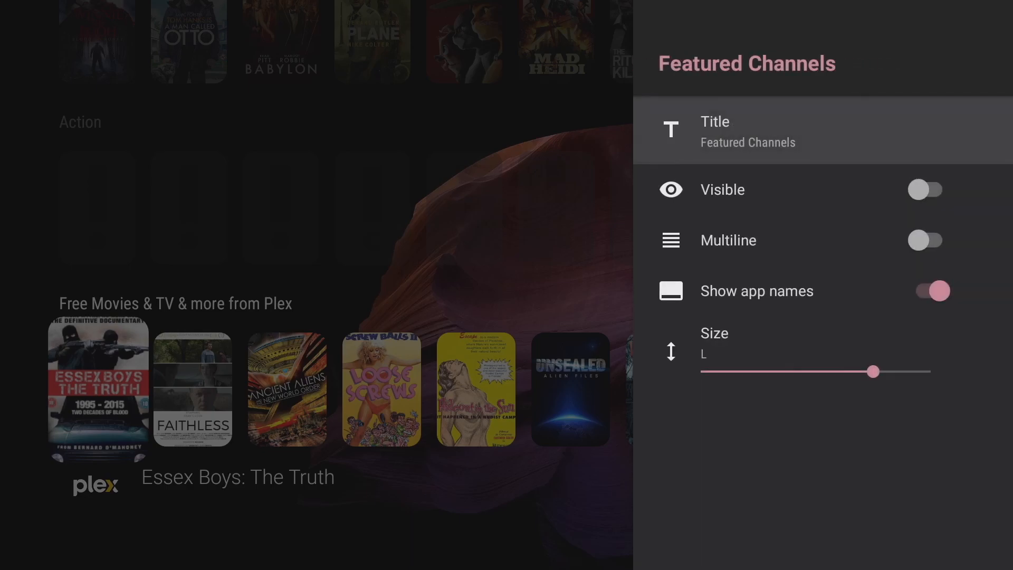
{"action": "left_click", "coordinate": [930, 189]}
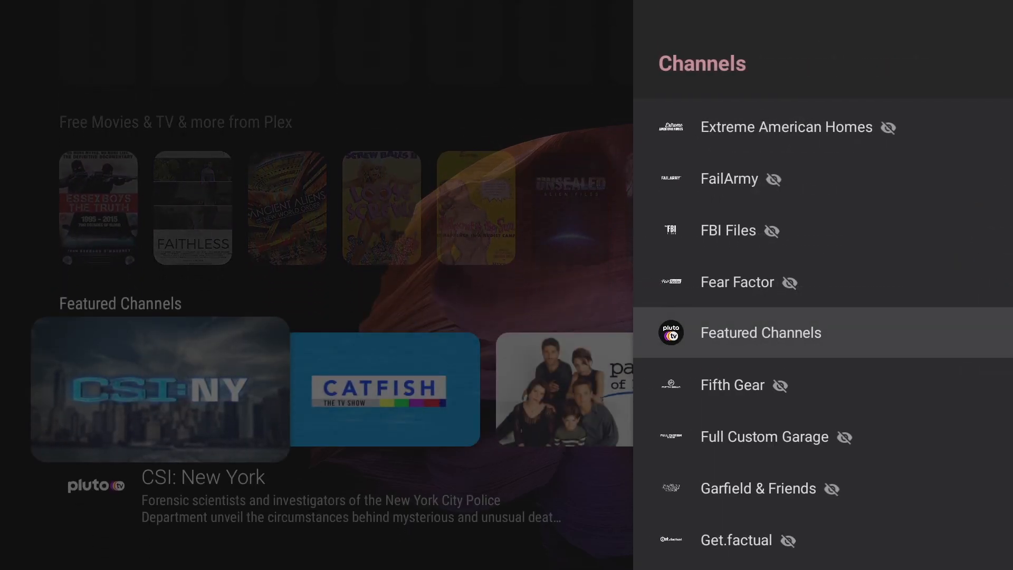
- Make the Prime Video channel visible and drag its Size slider down
{"action": "scroll", "scroll_direction": "down", "scroll_amount": 3}
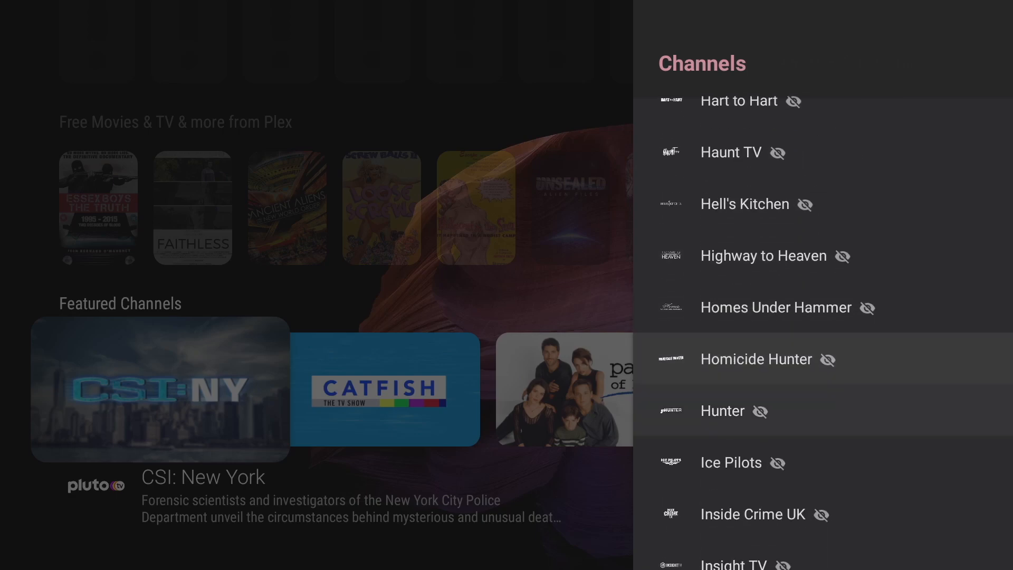
{"action": "scroll", "scroll_direction": "down", "scroll_amount": 3}
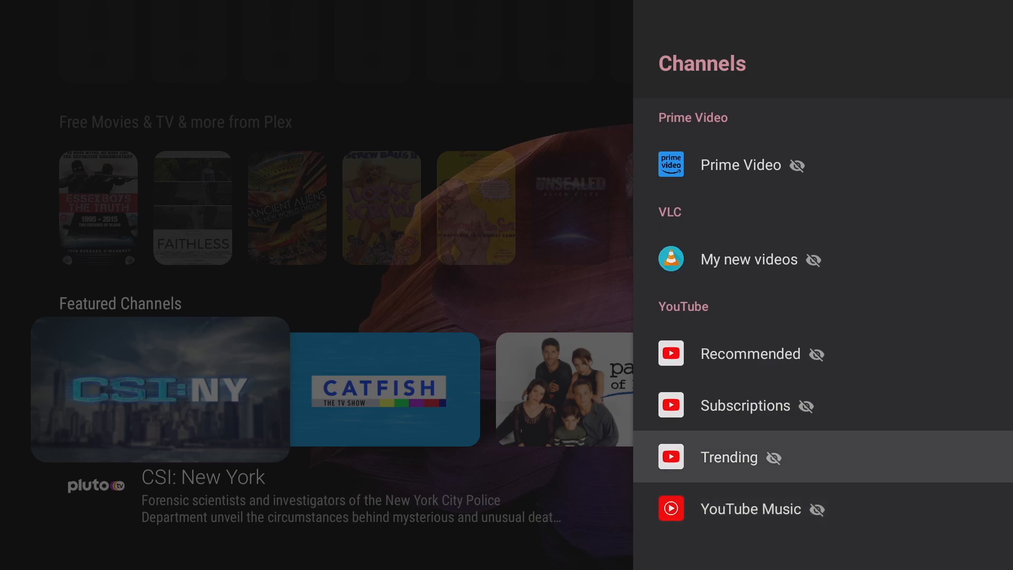
{"action": "left_click", "coordinate": [740, 165]}
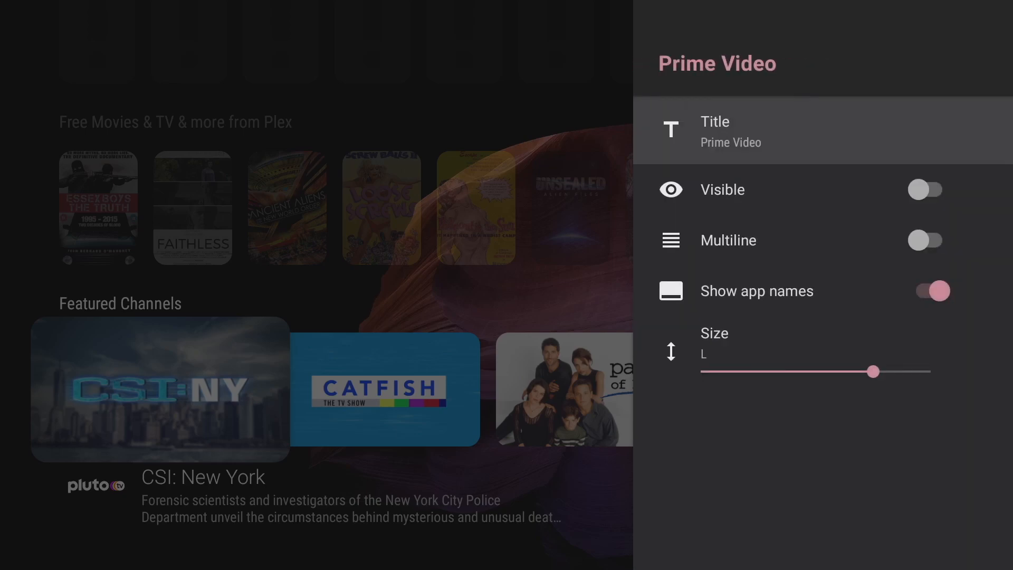
{"action": "left_click", "coordinate": [927, 189]}
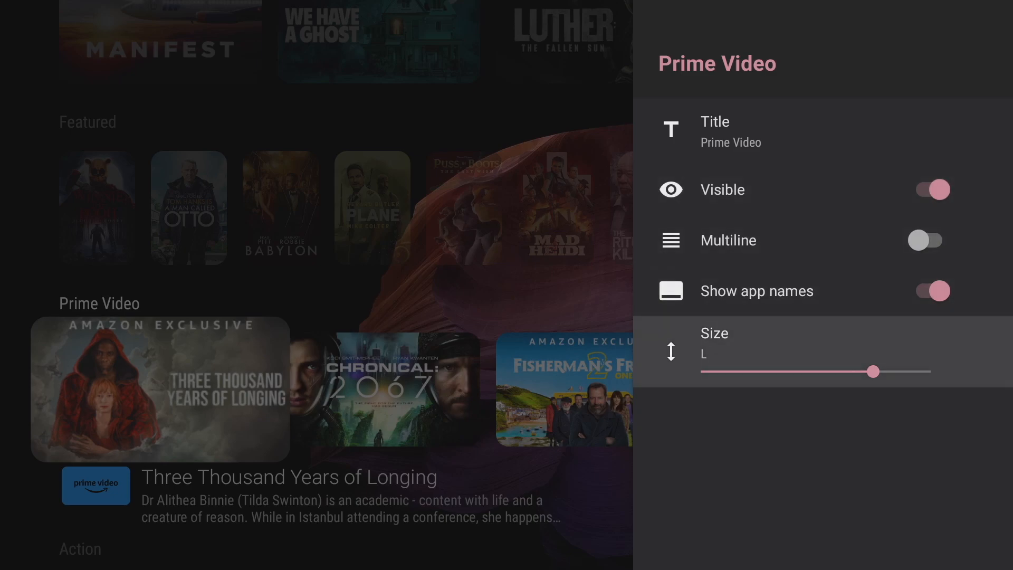
{"action": "left_click_drag", "start_coordinate": [872, 371], "coordinate": [756, 370]}
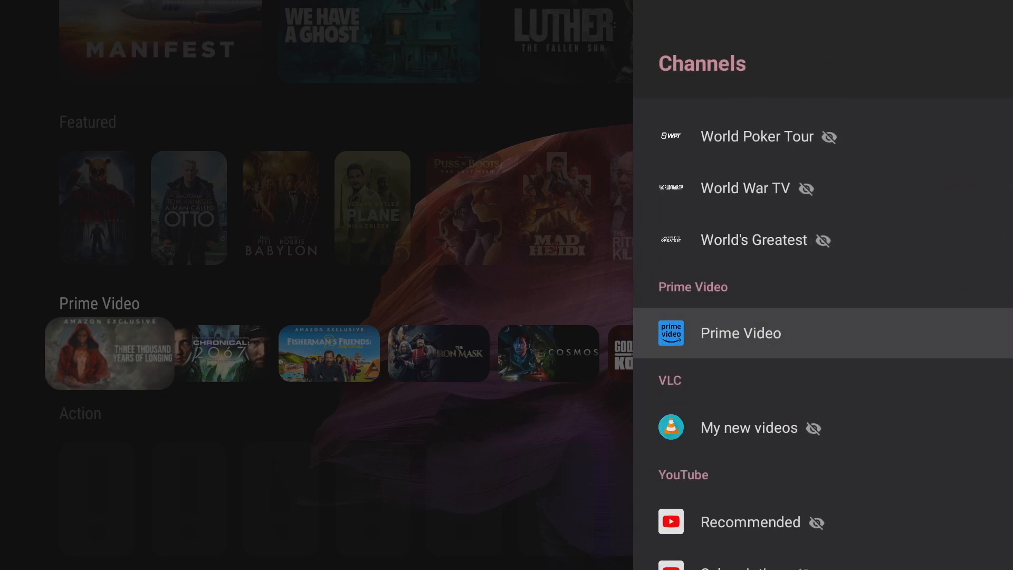
- Open the YouTube Recommended channel's options and toggle its Visible switch
{"action": "scroll", "scroll_direction": "down", "scroll_amount": 3}
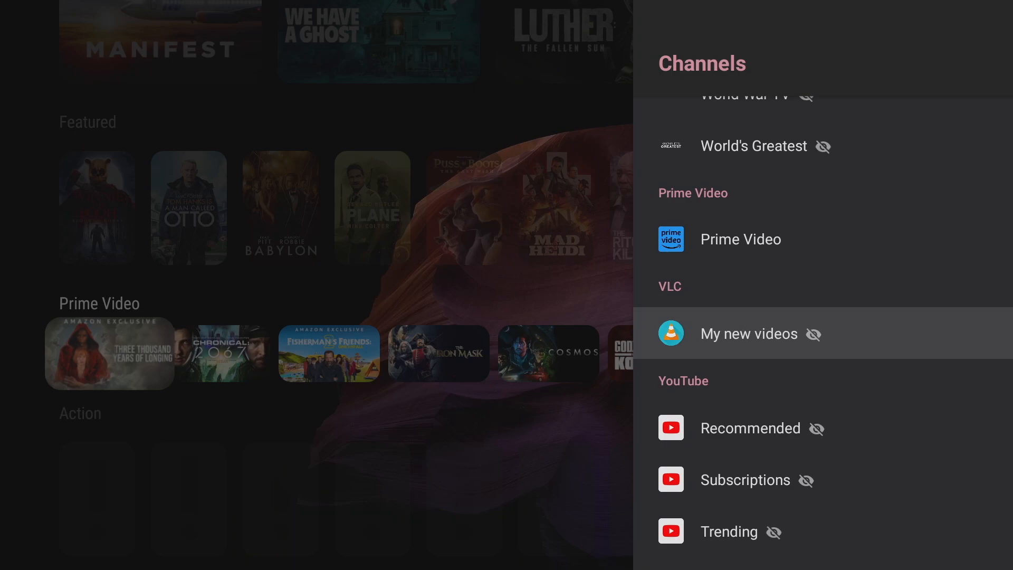
{"action": "scroll", "scroll_direction": "down", "scroll_amount": 3}
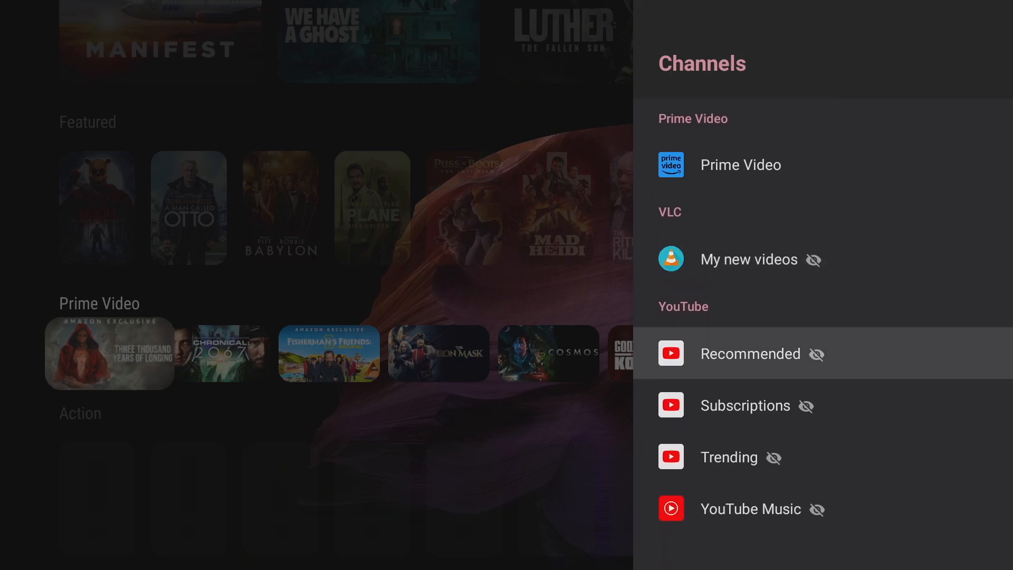
{"action": "left_click", "coordinate": [750, 353]}
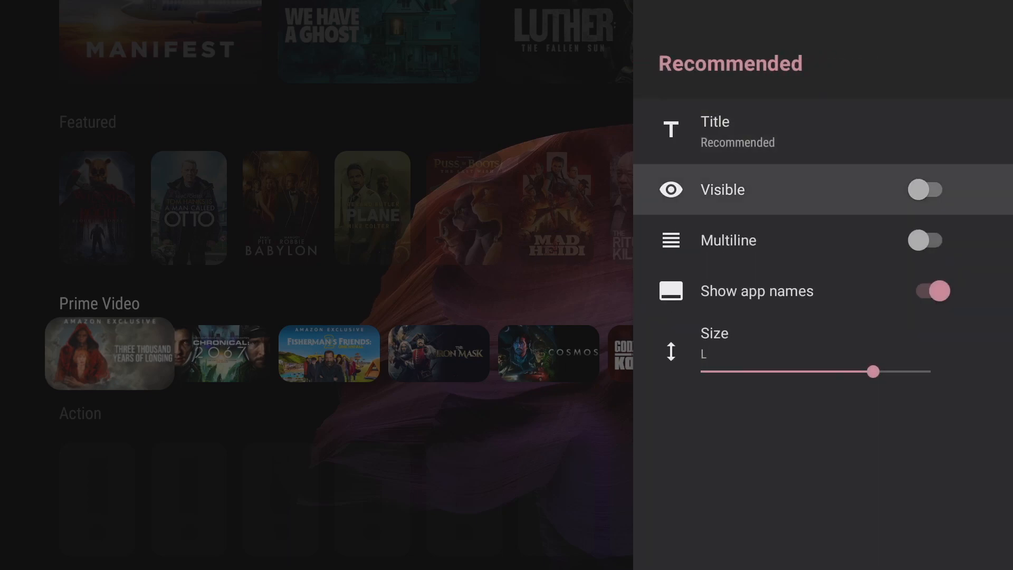
{"action": "left_click", "coordinate": [928, 189]}
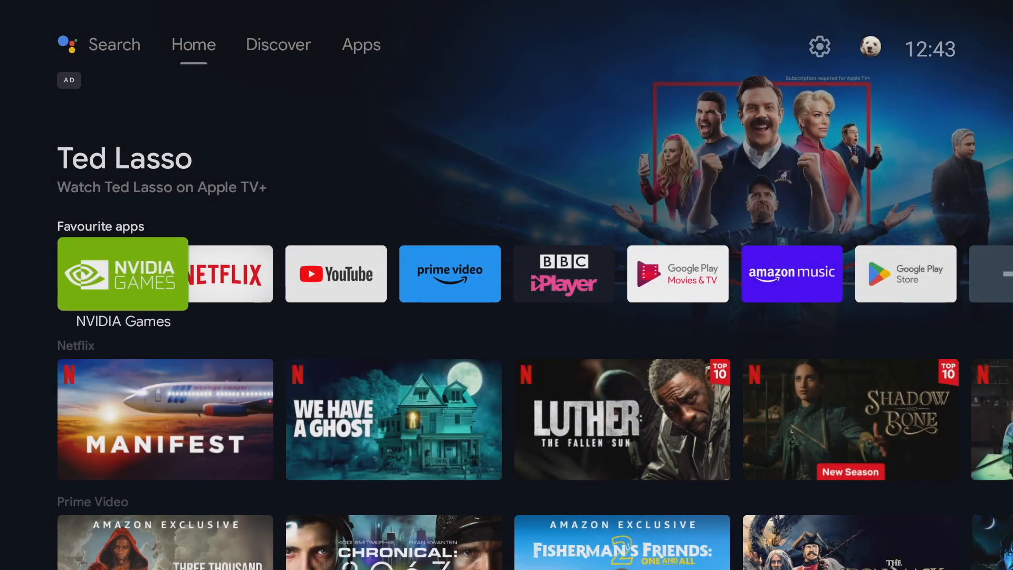
- View the Projectivy Launcher service under Settings > Device Preferences > Accessibility, then go back
{"action": "left_click", "coordinate": [361, 45]}
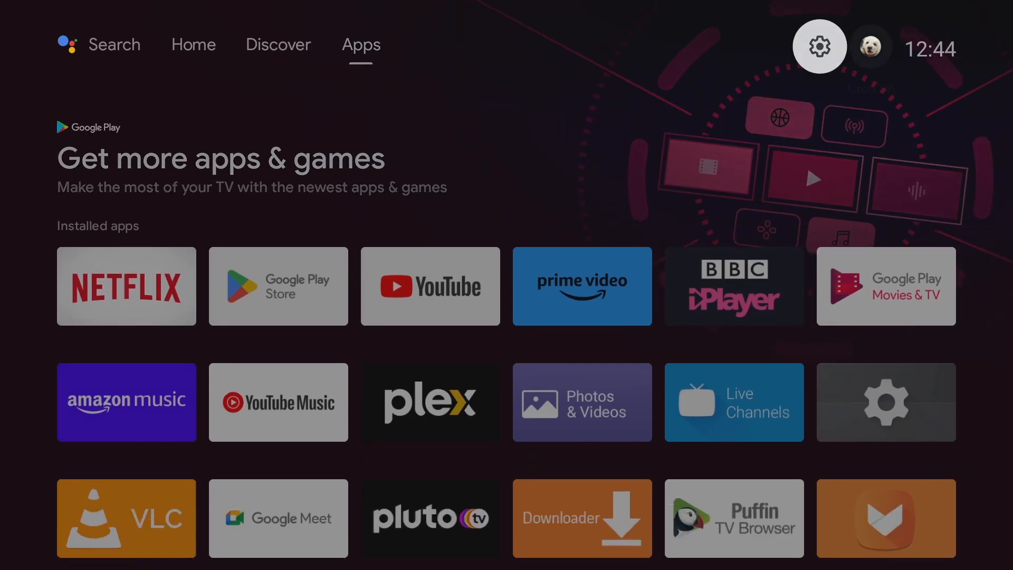
{"action": "left_click", "coordinate": [819, 45]}
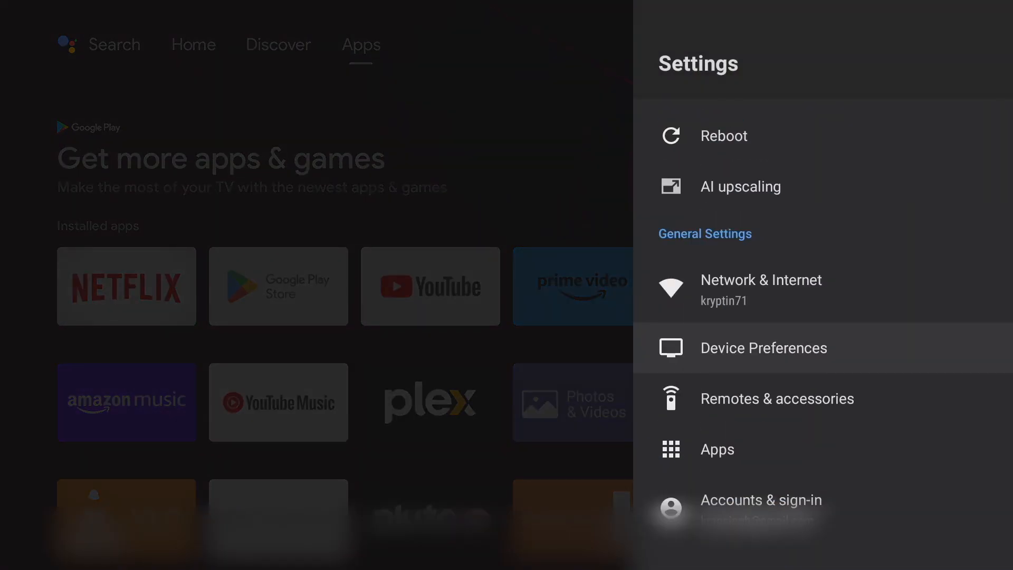
{"action": "left_click", "coordinate": [763, 348]}
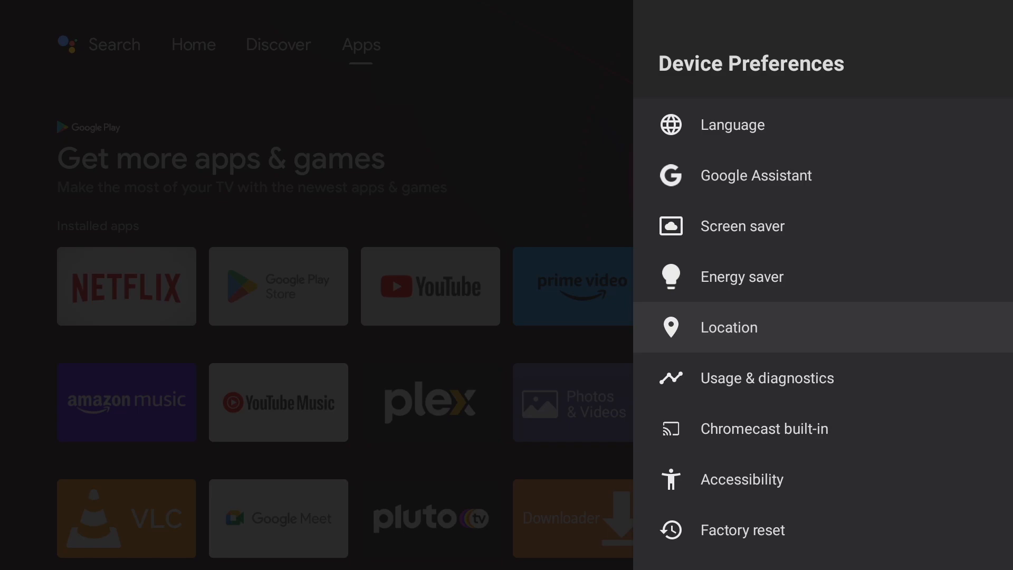
{"action": "left_click", "coordinate": [741, 480]}
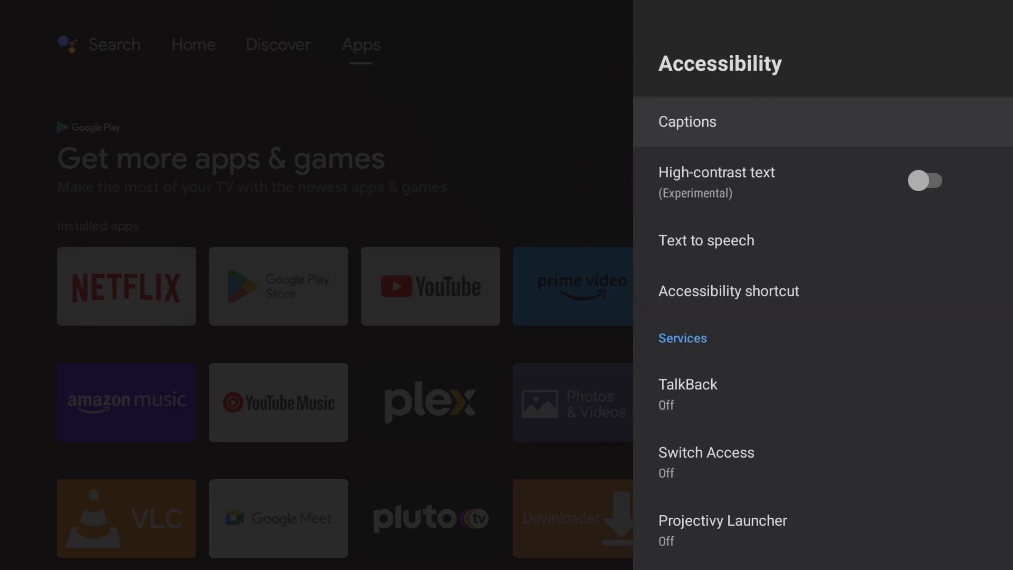
{"action": "scroll", "scroll_direction": "down", "scroll_amount": 3}
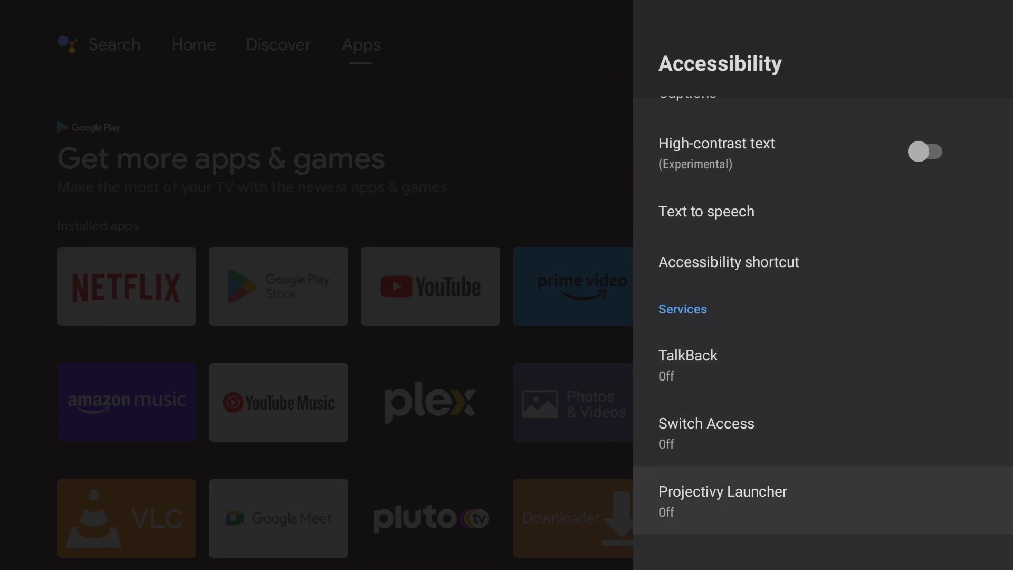
{"action": "left_click", "coordinate": [722, 500]}
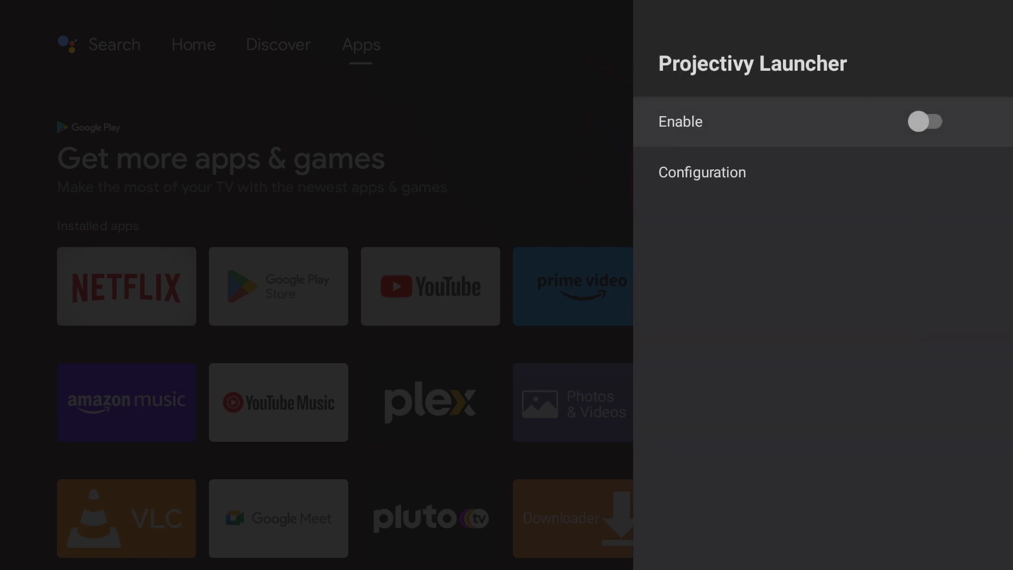
{"action": "key", "text": "Back"}
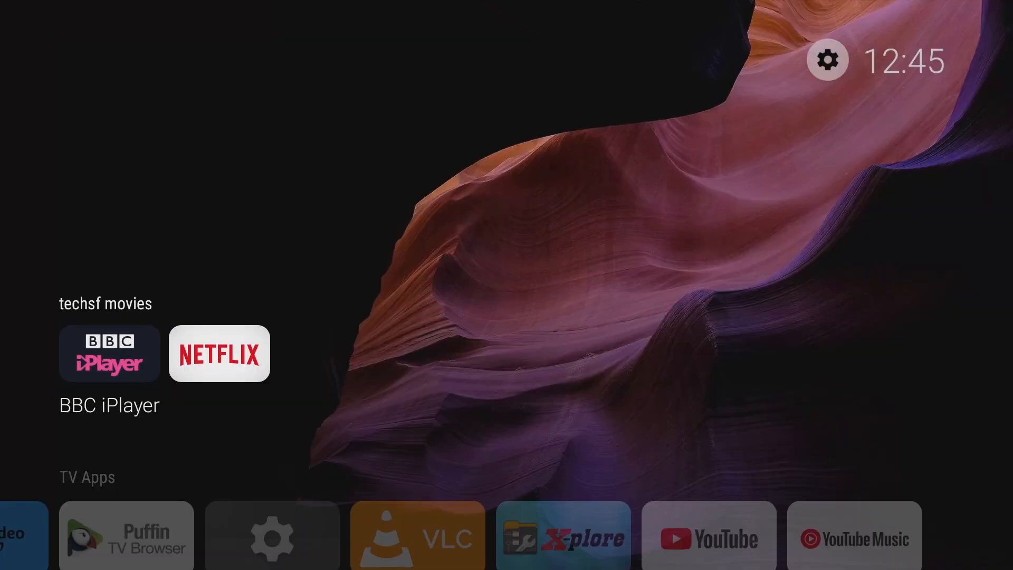
{"action": "left_click", "coordinate": [829, 59]}
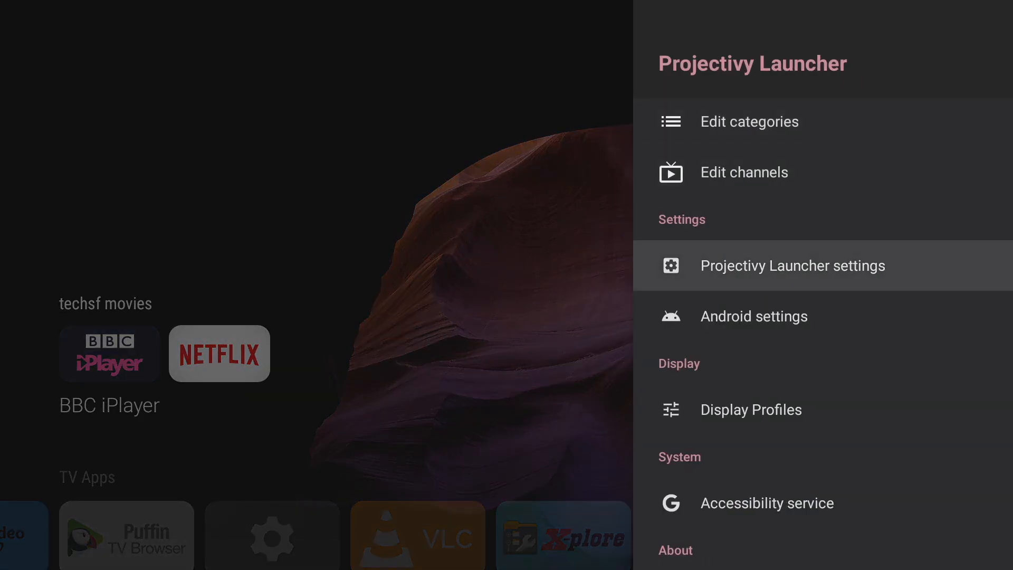
{"action": "left_click", "coordinate": [792, 266]}
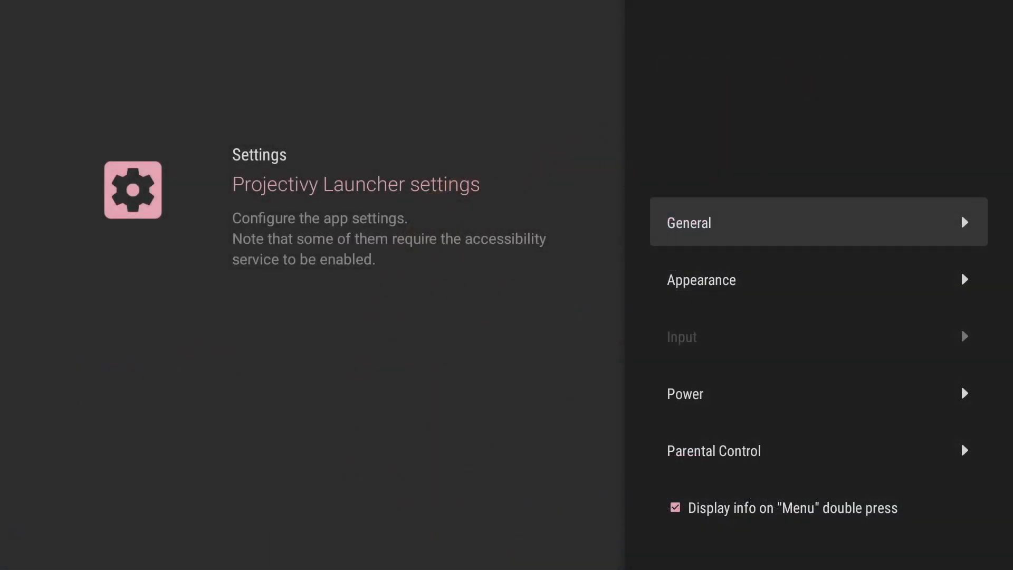
{"action": "left_click", "coordinate": [818, 222]}
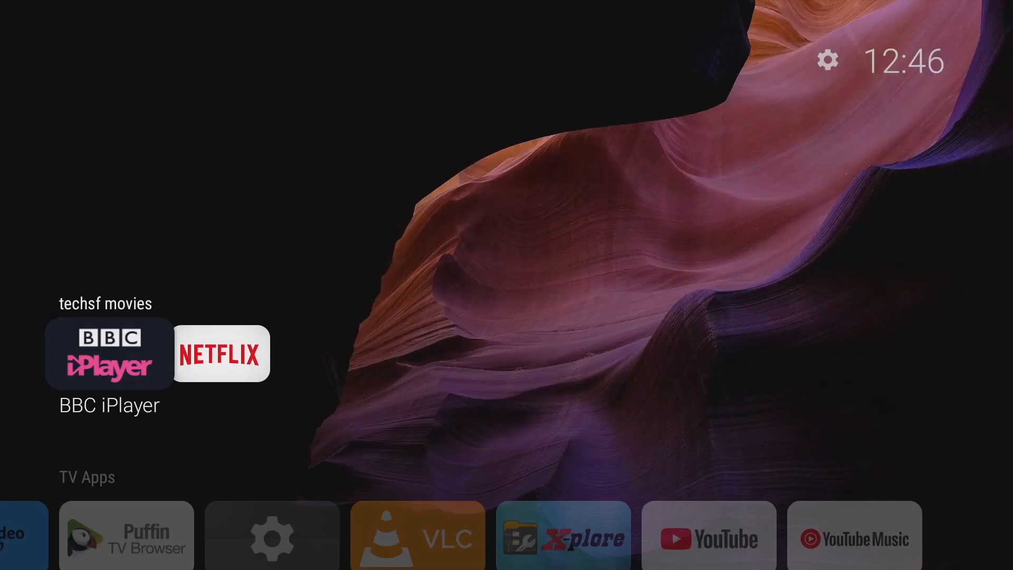
{"action": "left_click", "coordinate": [126, 539]}
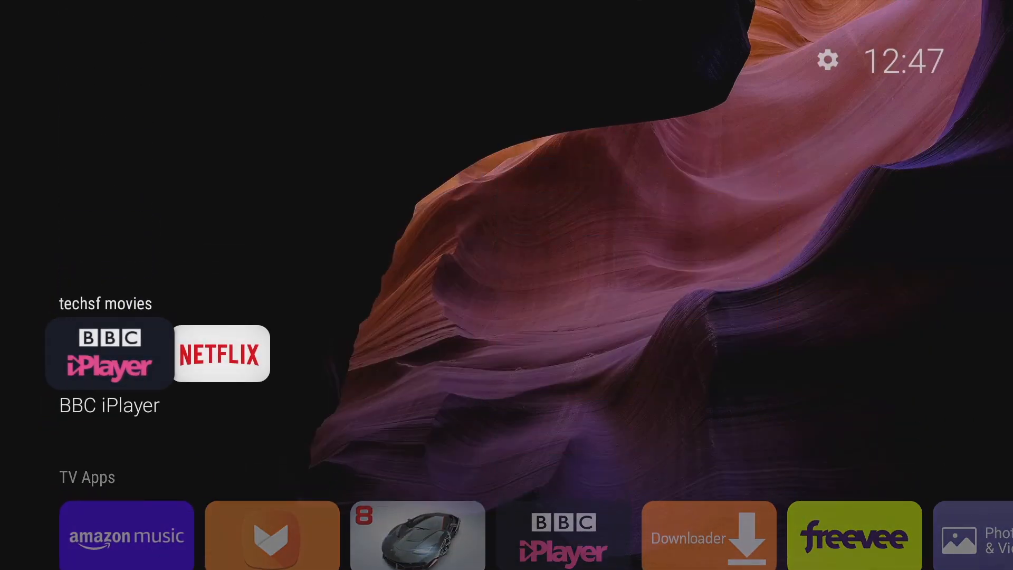
{"action": "left_click", "coordinate": [829, 60]}
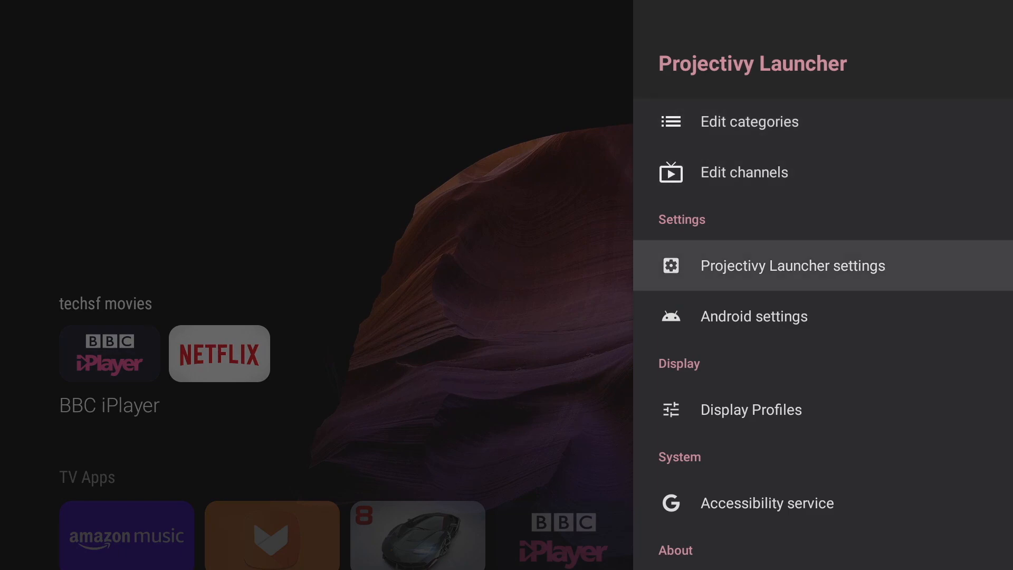
- Set unselected home-screen rows to 40% opacity in Appearance, then bring up the card size options
{"action": "left_click", "coordinate": [792, 265]}
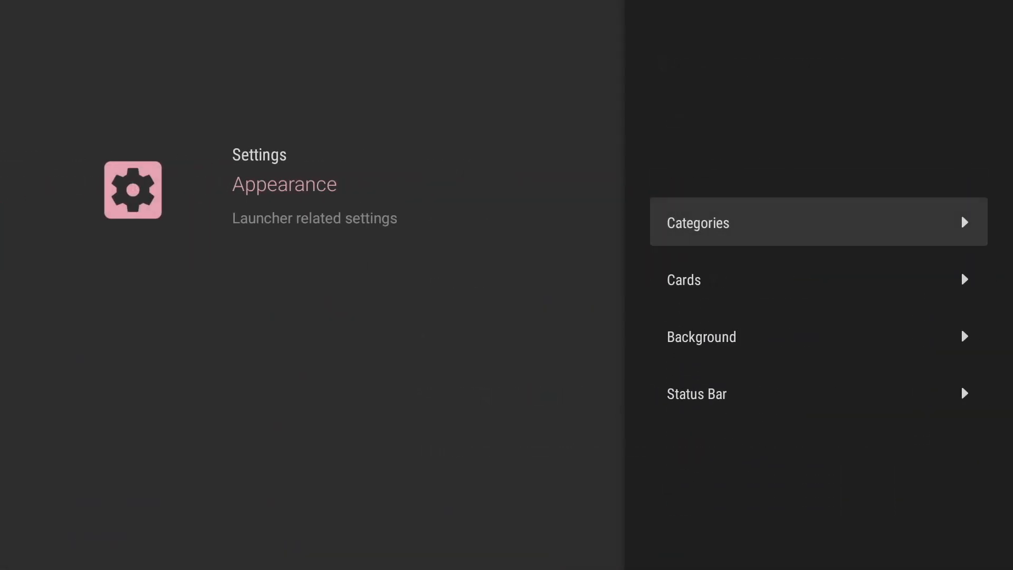
{"action": "left_click", "coordinate": [698, 223]}
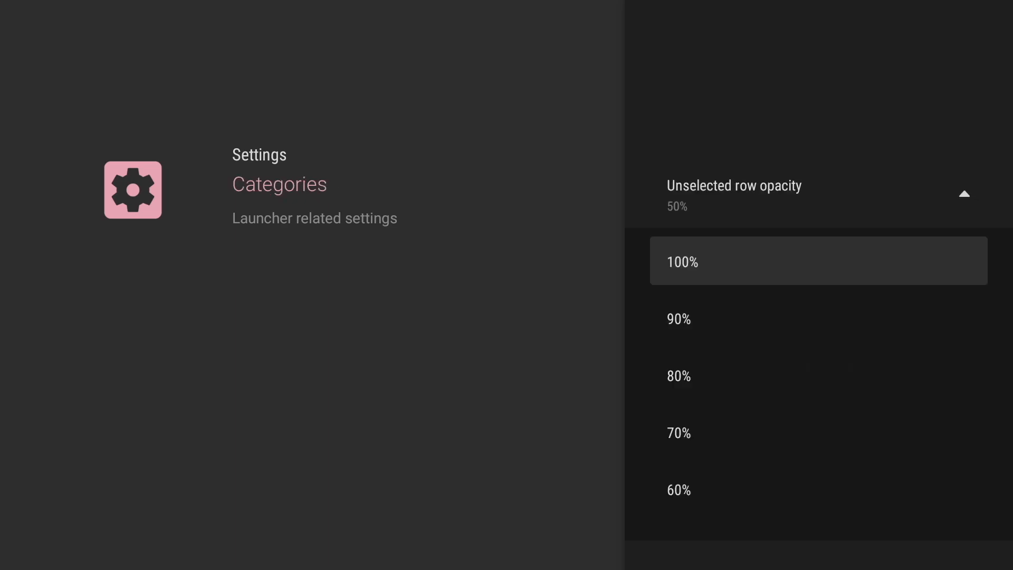
{"action": "scroll", "scroll_direction": "down", "scroll_amount": 3}
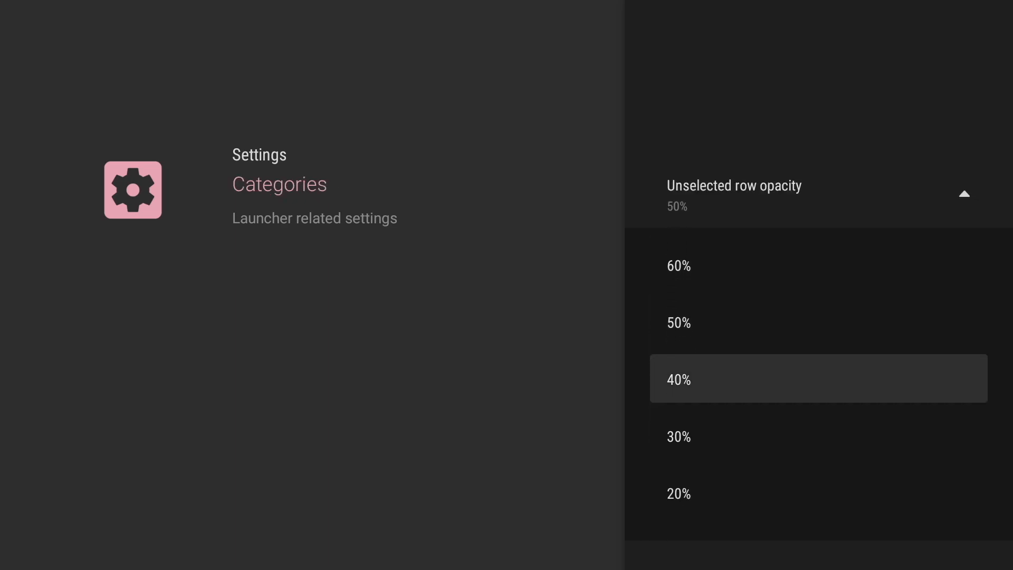
{"action": "left_click", "coordinate": [679, 437]}
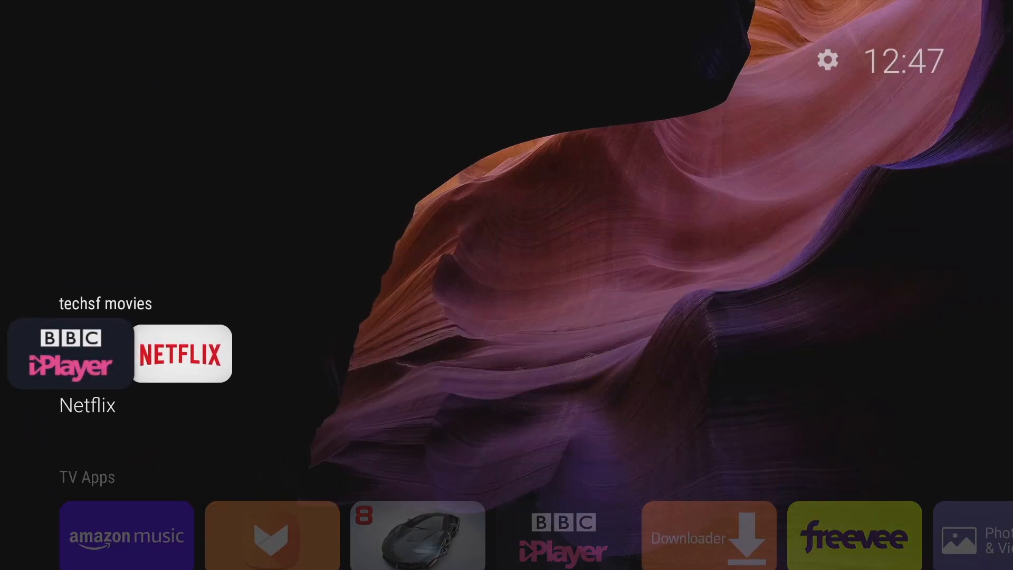
{"action": "scroll", "scroll_direction": "down", "scroll_amount": 3}
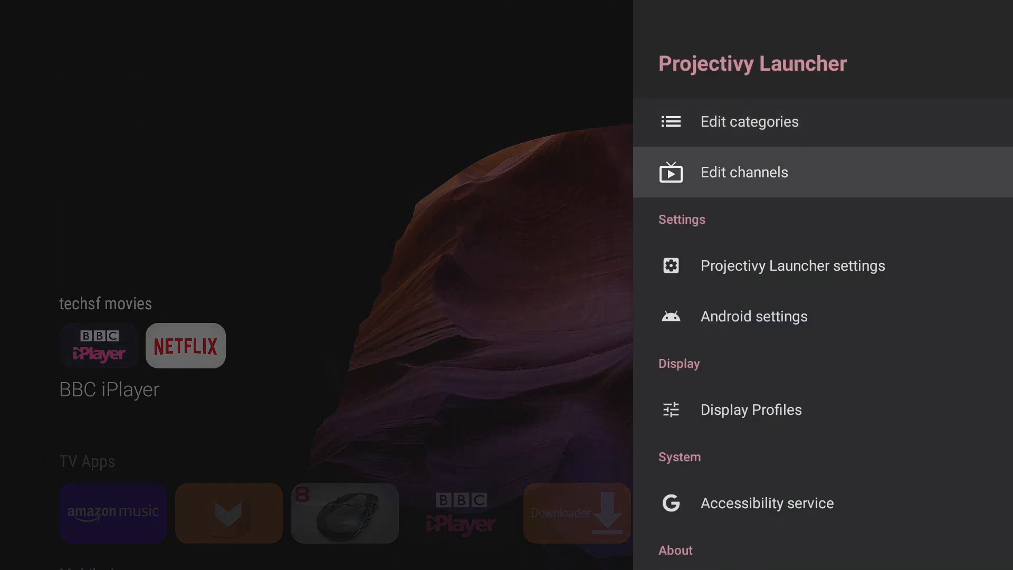
{"action": "left_click", "coordinate": [792, 266]}
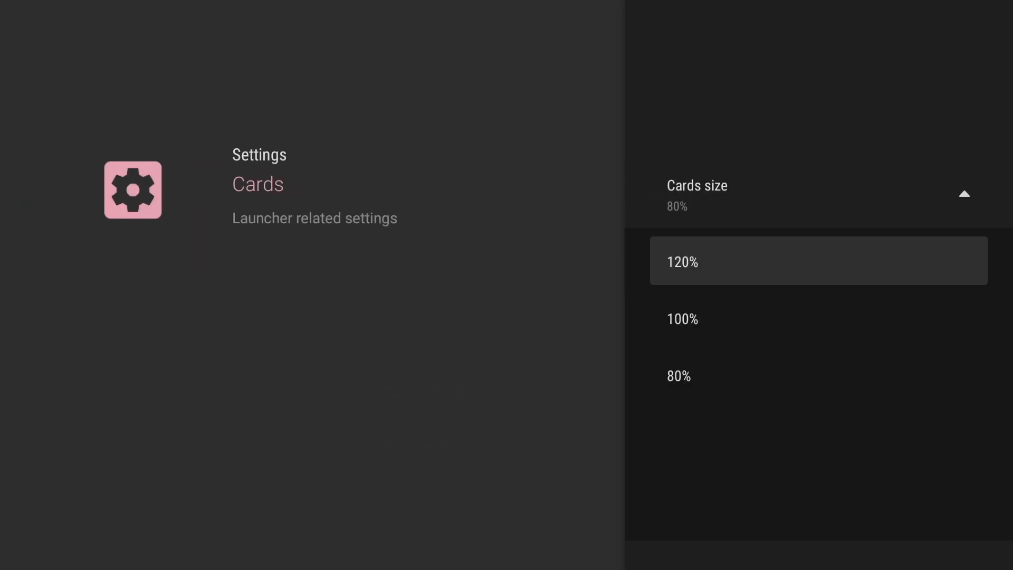
- Pick a card size and return to the home screen, now on a plain black background
{"action": "left_click", "coordinate": [681, 319]}
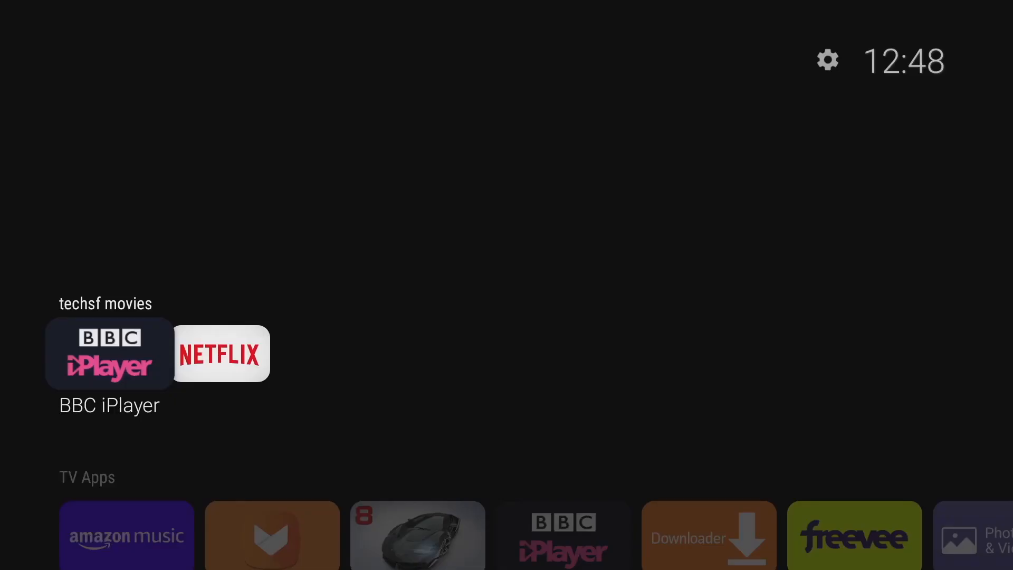
- Set the launcher wallpaper to Random Reddit "Car" in the Appearance background settings
{"action": "left_click", "coordinate": [829, 58]}
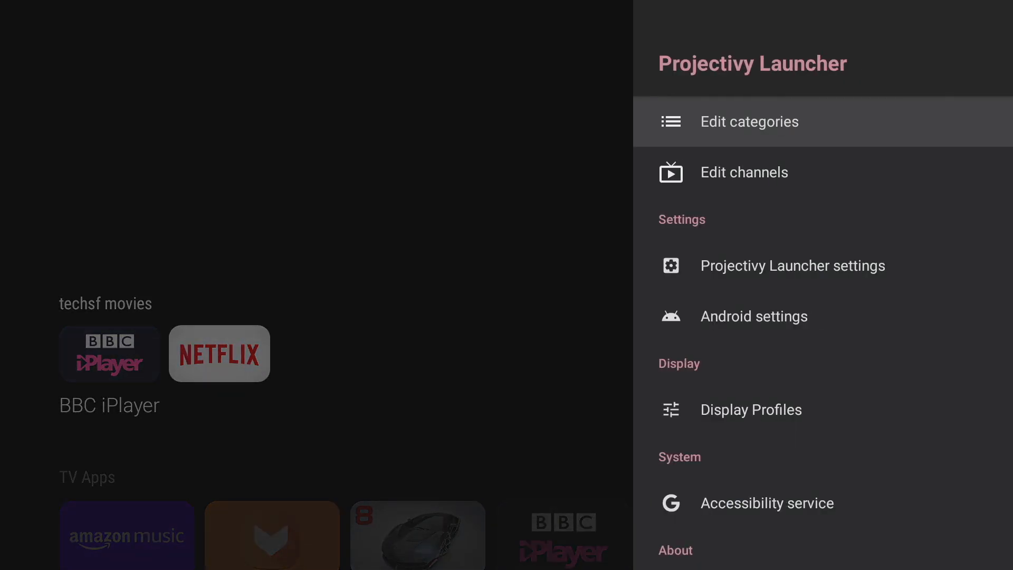
{"action": "left_click", "coordinate": [792, 265]}
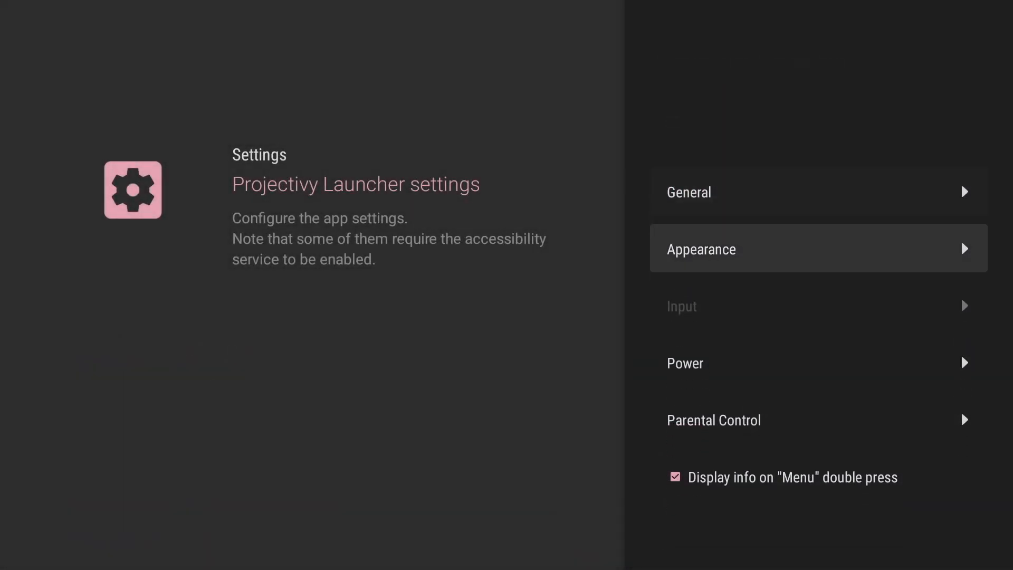
{"action": "left_click", "coordinate": [818, 248]}
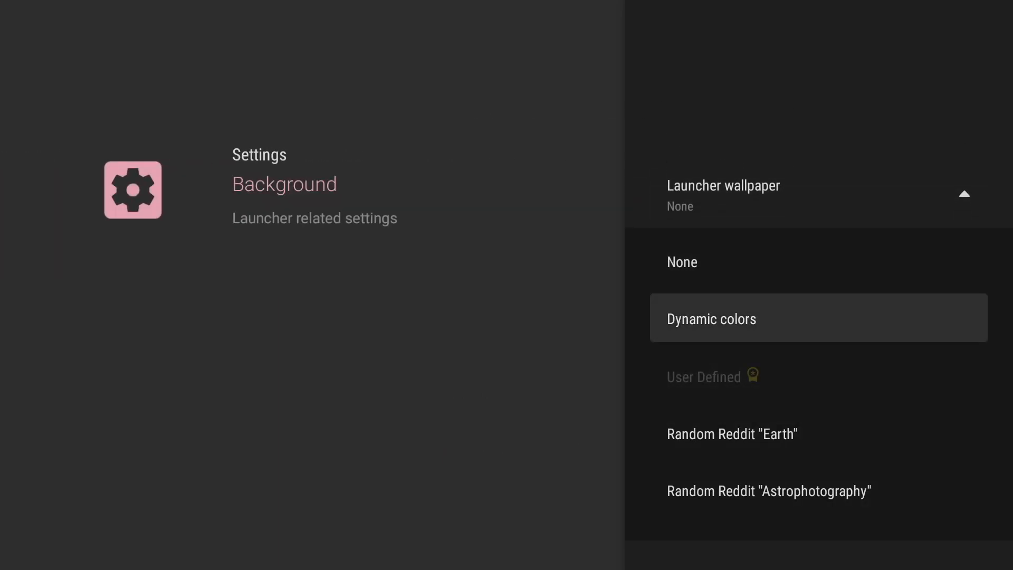
{"action": "scroll", "scroll_direction": "down", "scroll_amount": 3}
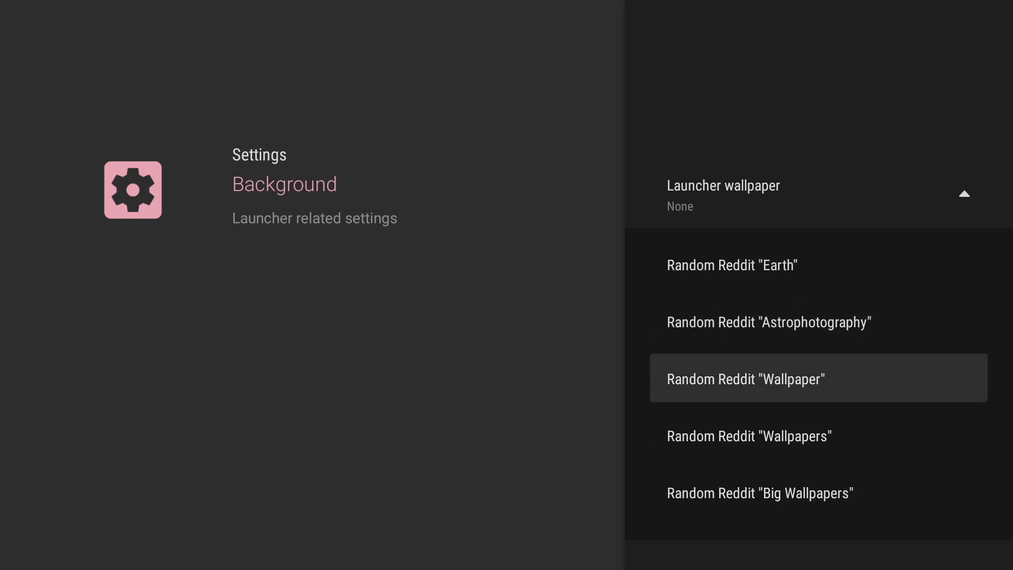
{"action": "scroll", "scroll_direction": "down", "scroll_amount": 3}
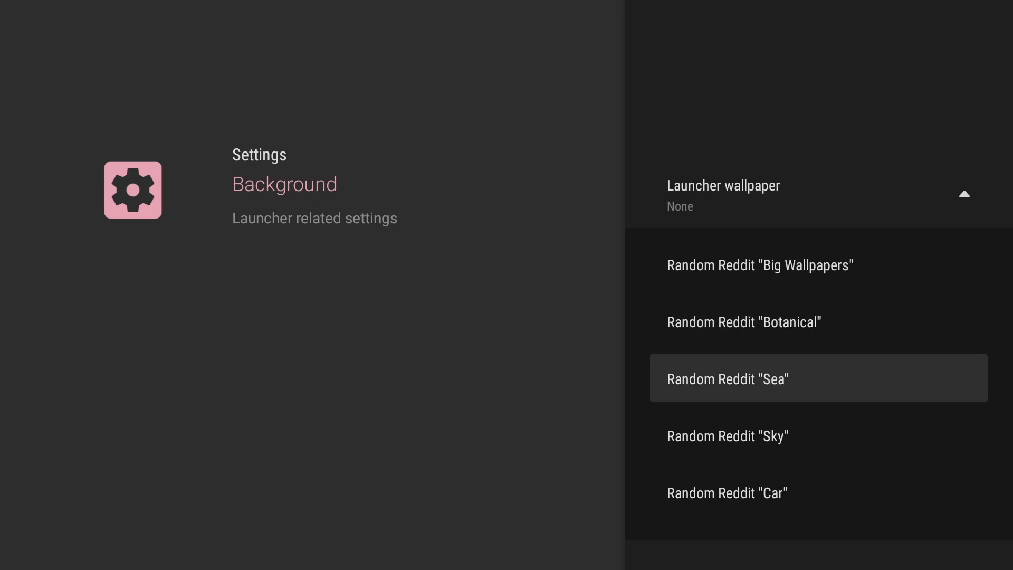
{"action": "scroll", "scroll_direction": "down", "scroll_amount": 3}
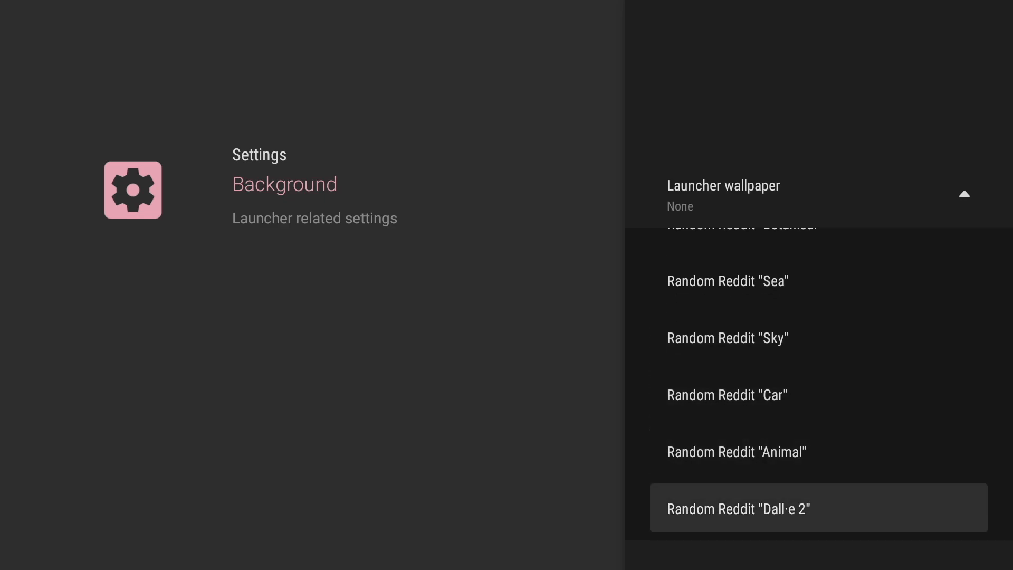
{"action": "left_click", "coordinate": [726, 395]}
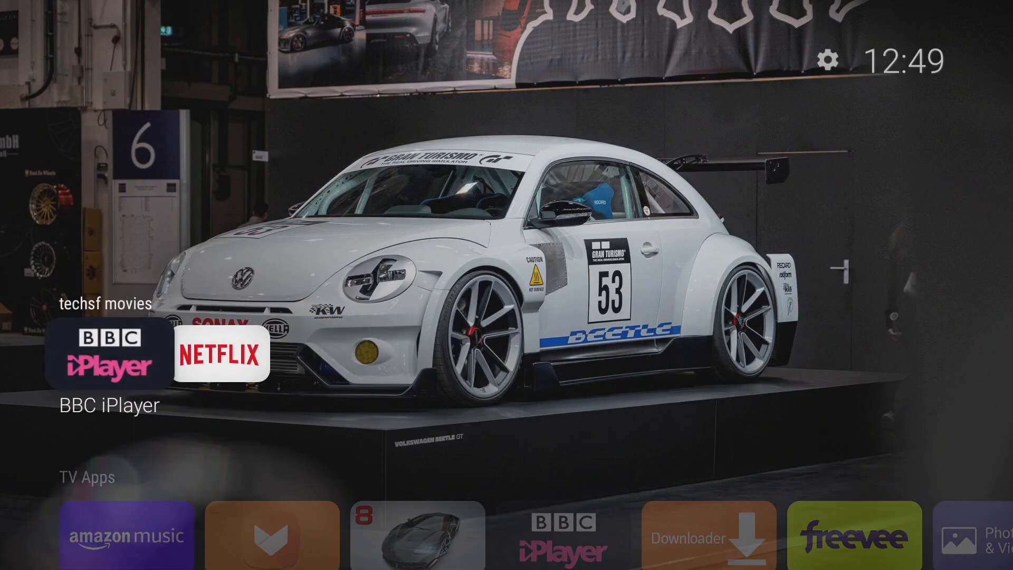
- Open Projectivy Launcher settings from the home screen's side menu
{"action": "left_click", "coordinate": [830, 59]}
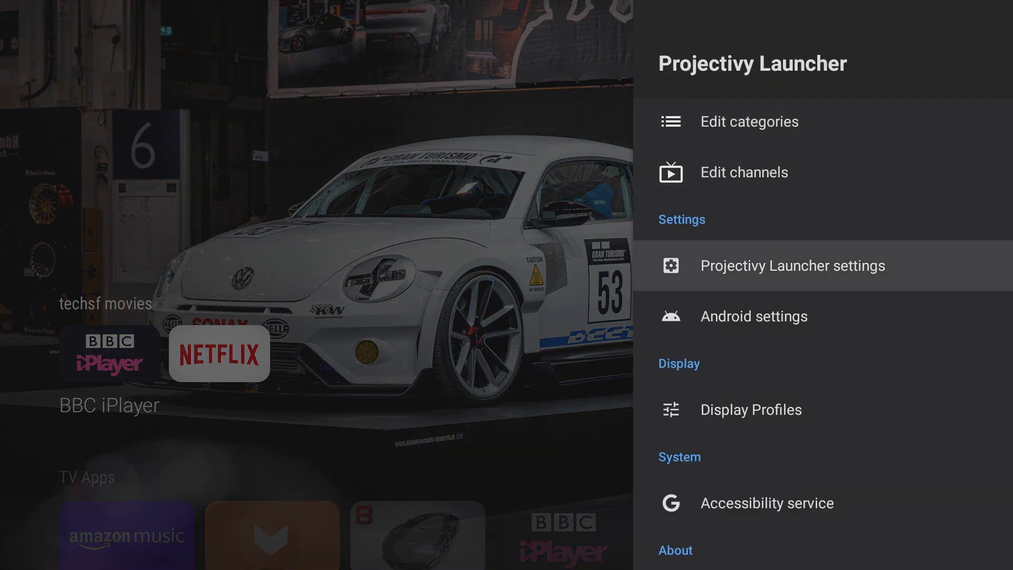
{"action": "left_click", "coordinate": [793, 265]}
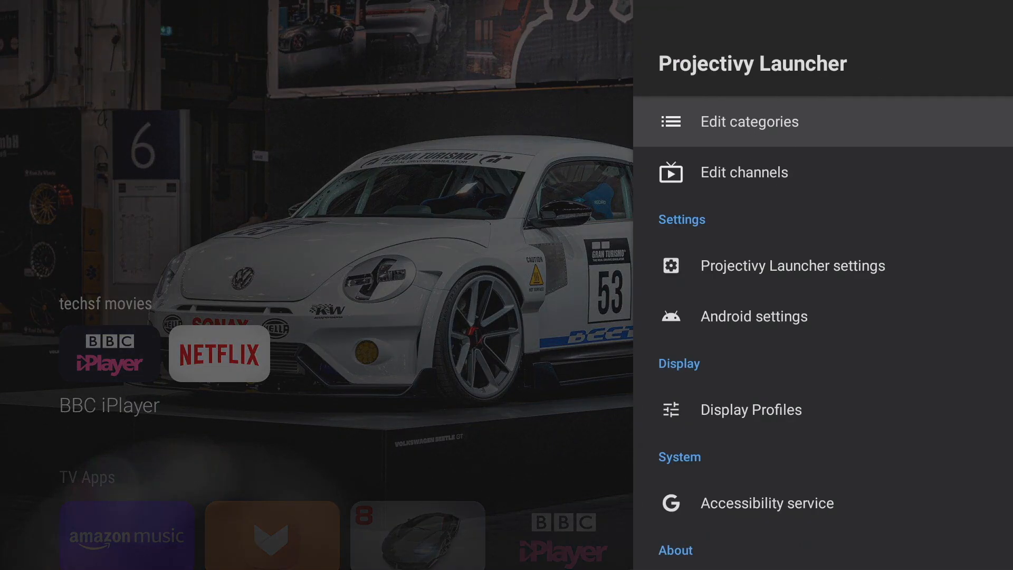
{"action": "left_click", "coordinate": [793, 266]}
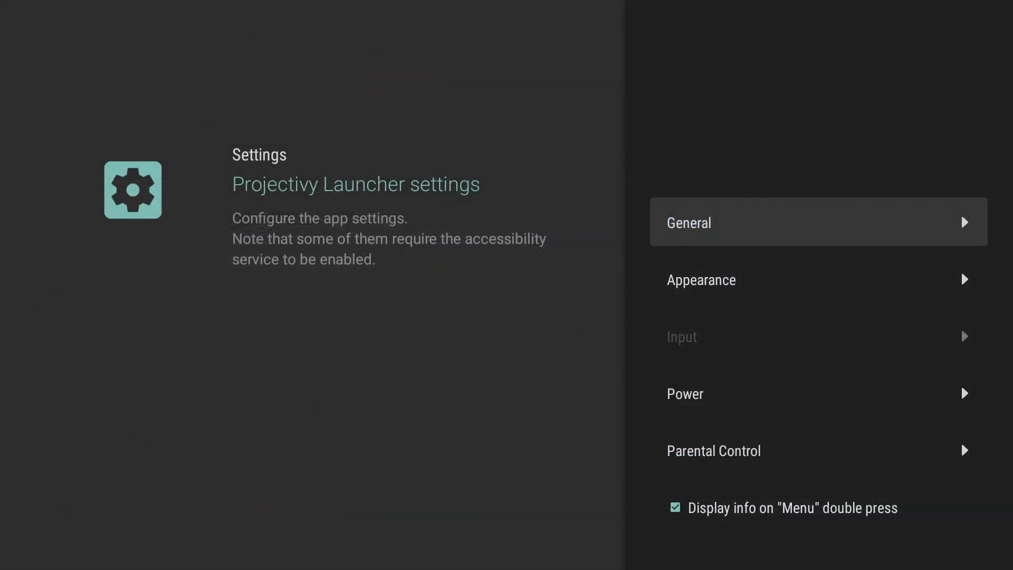
{"action": "key", "text": "Down"}
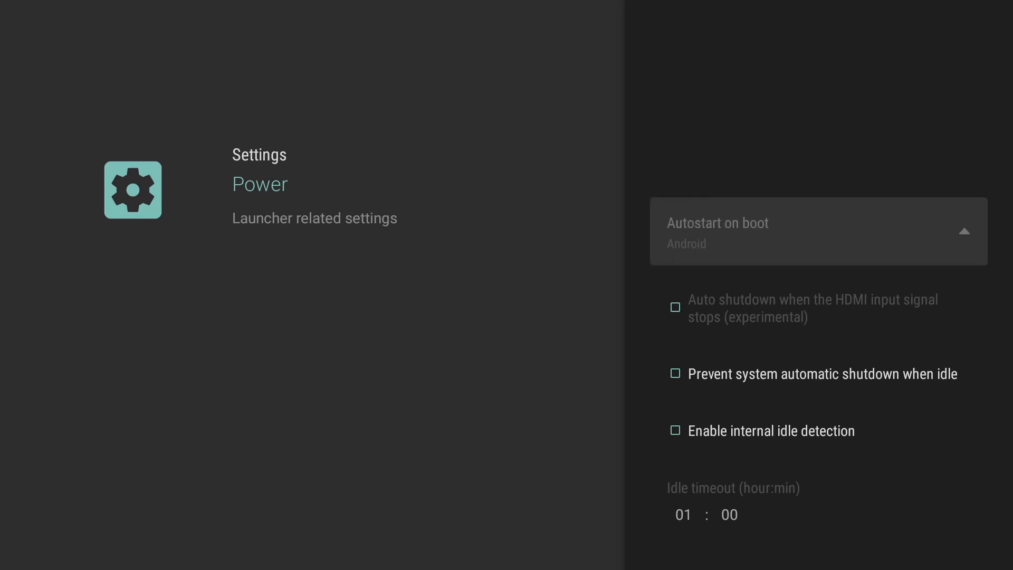
{"action": "left_click", "coordinate": [817, 231]}
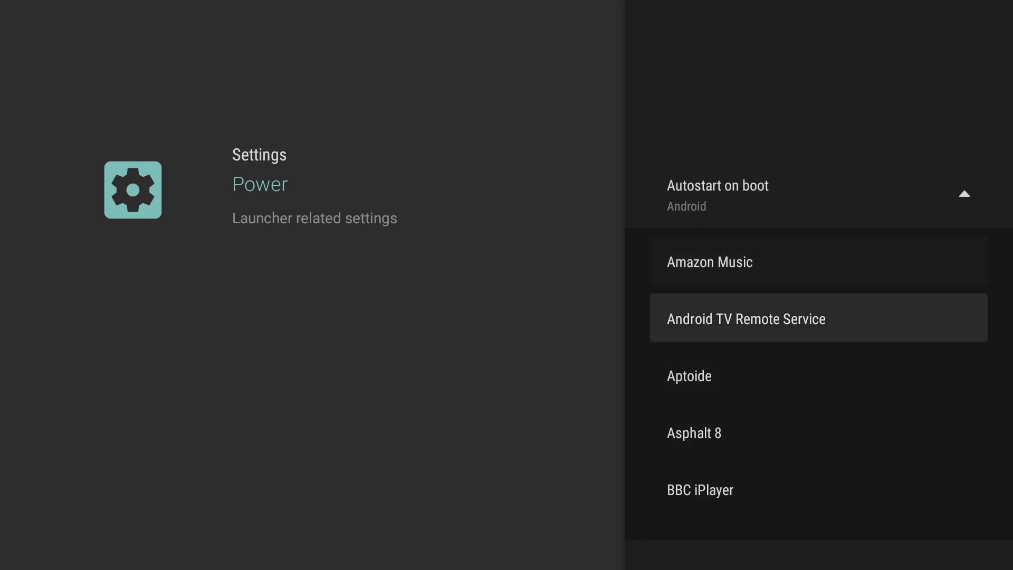
{"action": "scroll", "scroll_direction": "down", "scroll_amount": 3}
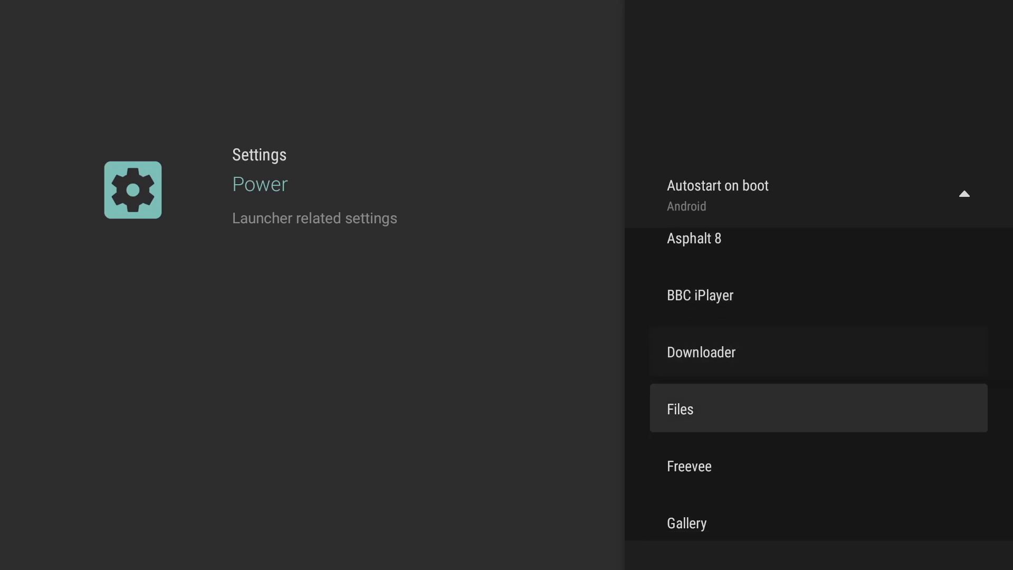
{"action": "scroll", "scroll_direction": "down", "scroll_amount": 3}
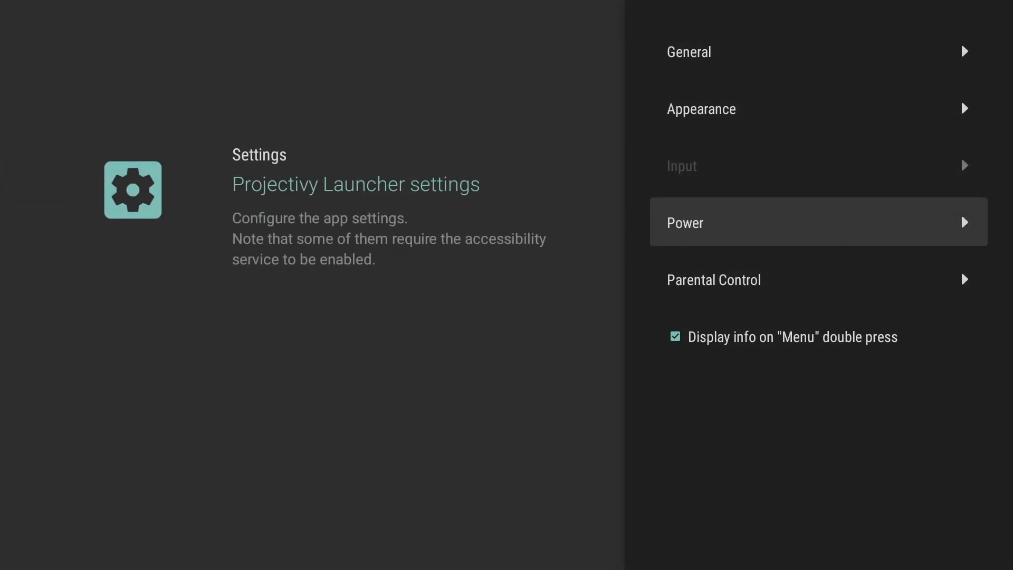
- Exit the launcher settings and launch the Google Play Store
{"action": "left_click", "coordinate": [713, 280]}
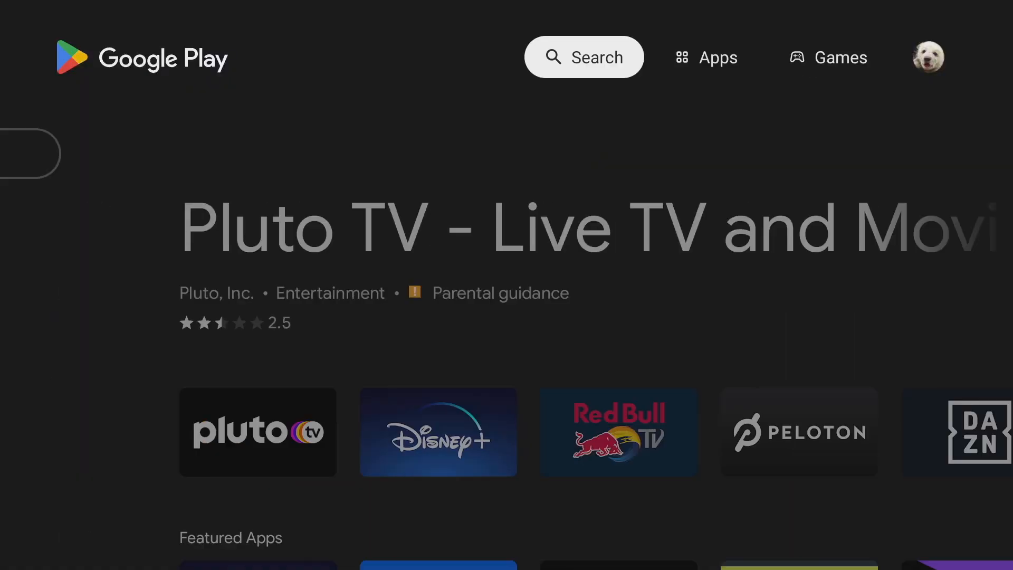
- Search the Play Store for "projectivy", install Projectivy Launcher, and open it
{"action": "left_click", "coordinate": [585, 57]}
{"action": "type", "text": "p"}
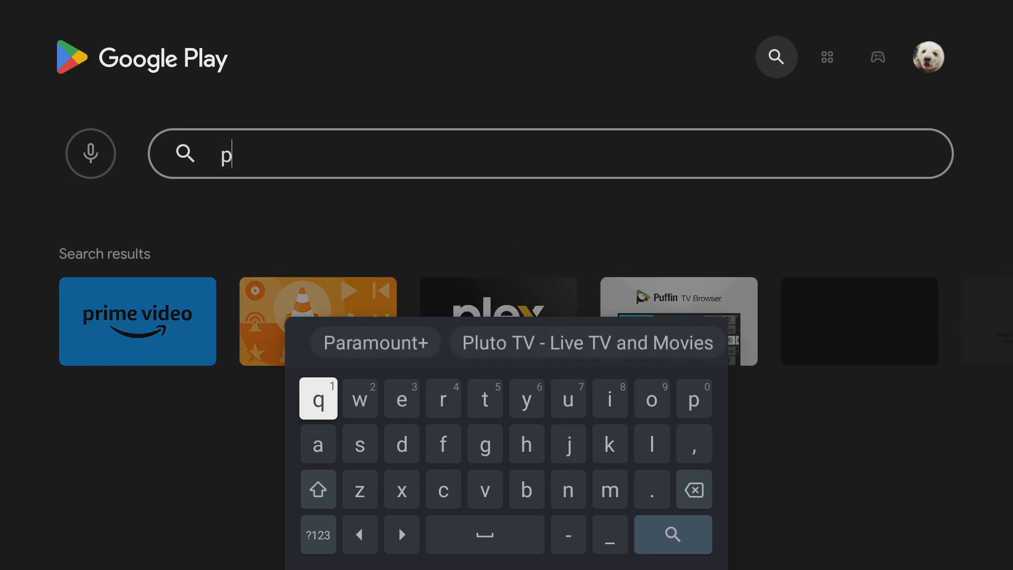
{"action": "type", "text": "rojectivy"}
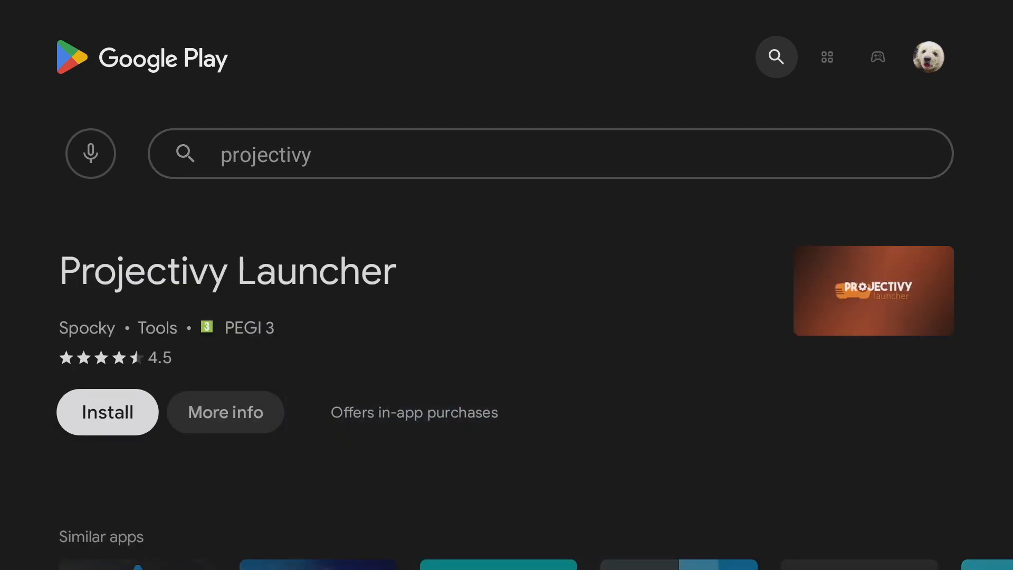
{"action": "left_click", "coordinate": [107, 411]}
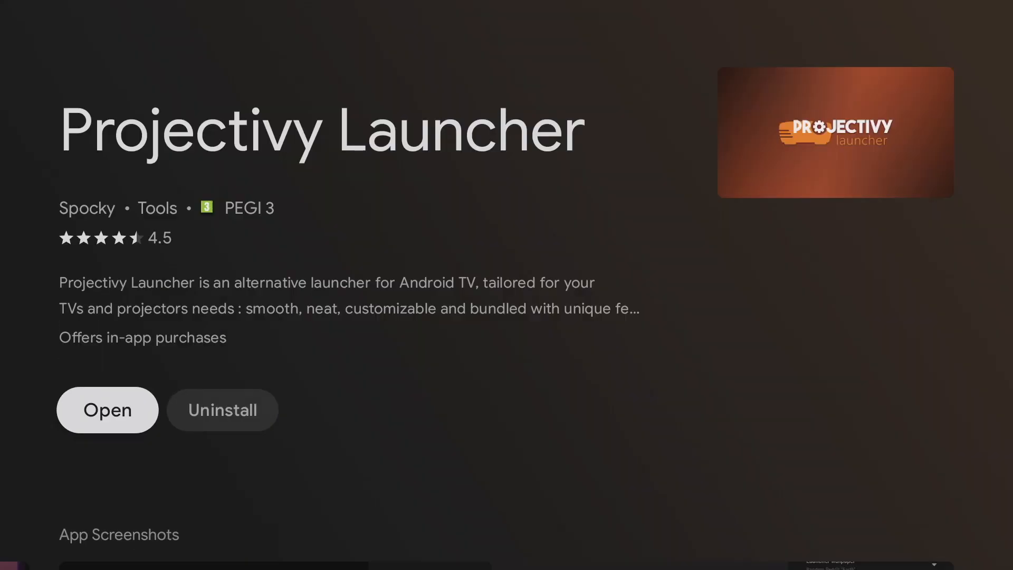
{"action": "left_click", "coordinate": [107, 410]}
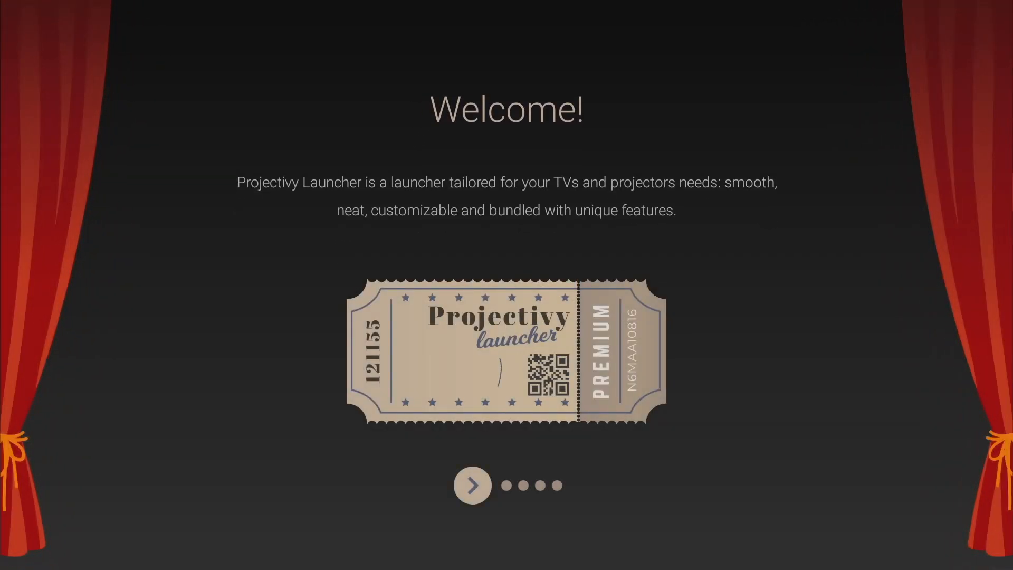
- Page through the four welcome screens and allow the launcher to read TV listings
{"action": "left_click", "coordinate": [471, 485]}
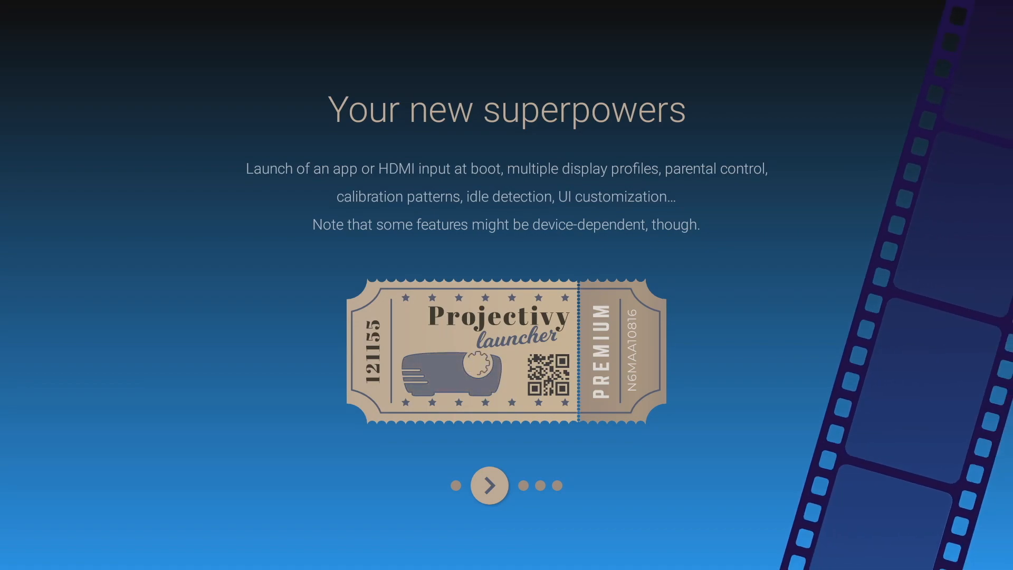
{"action": "left_click", "coordinate": [489, 484]}
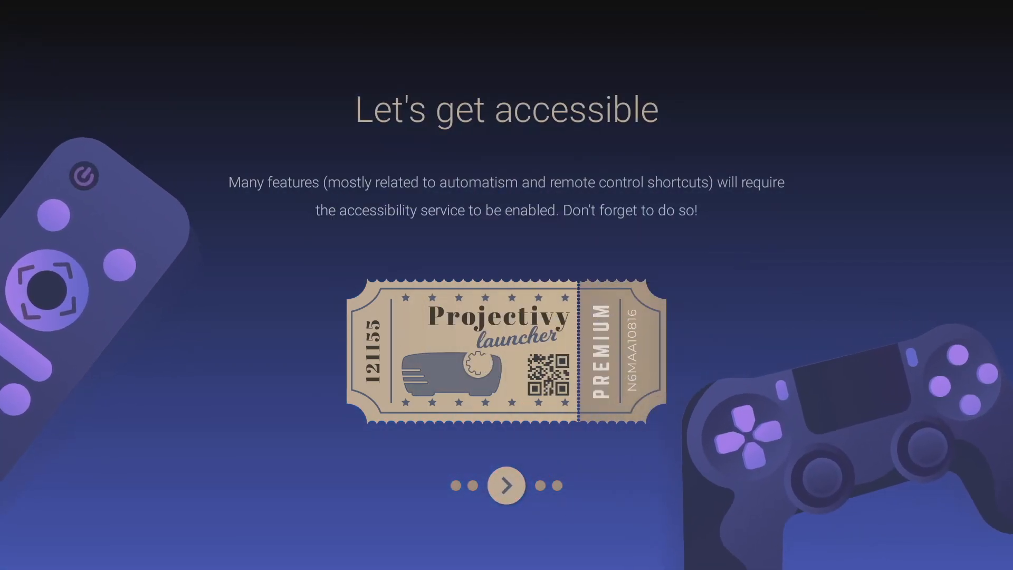
{"action": "left_click", "coordinate": [506, 486]}
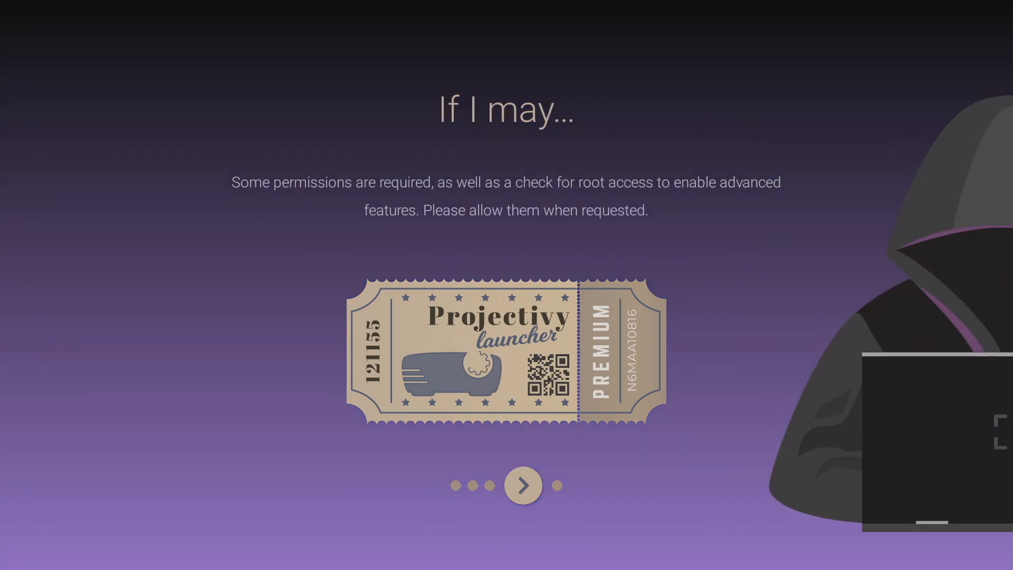
{"action": "left_click", "coordinate": [522, 485]}
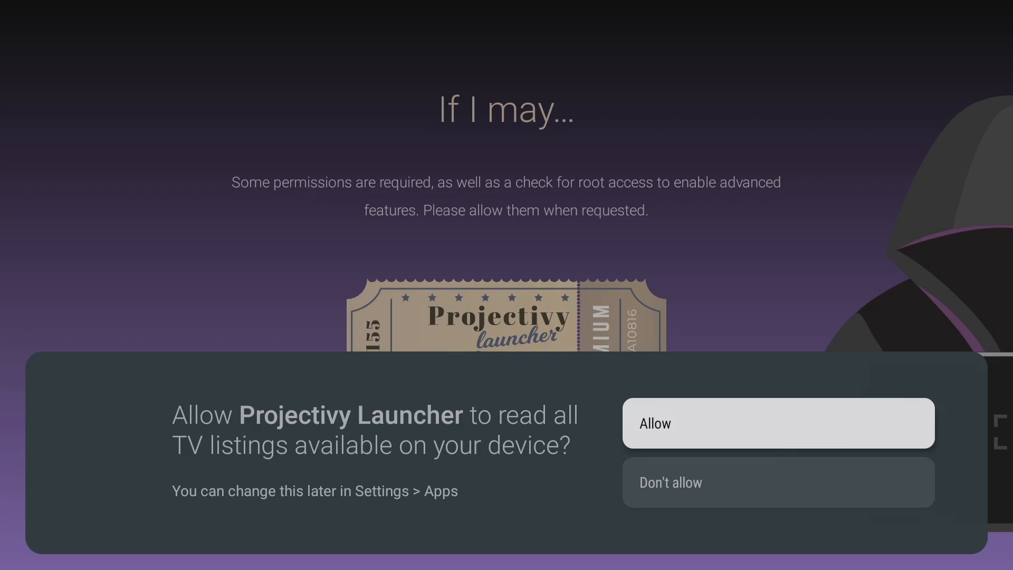
{"action": "left_click", "coordinate": [778, 423]}
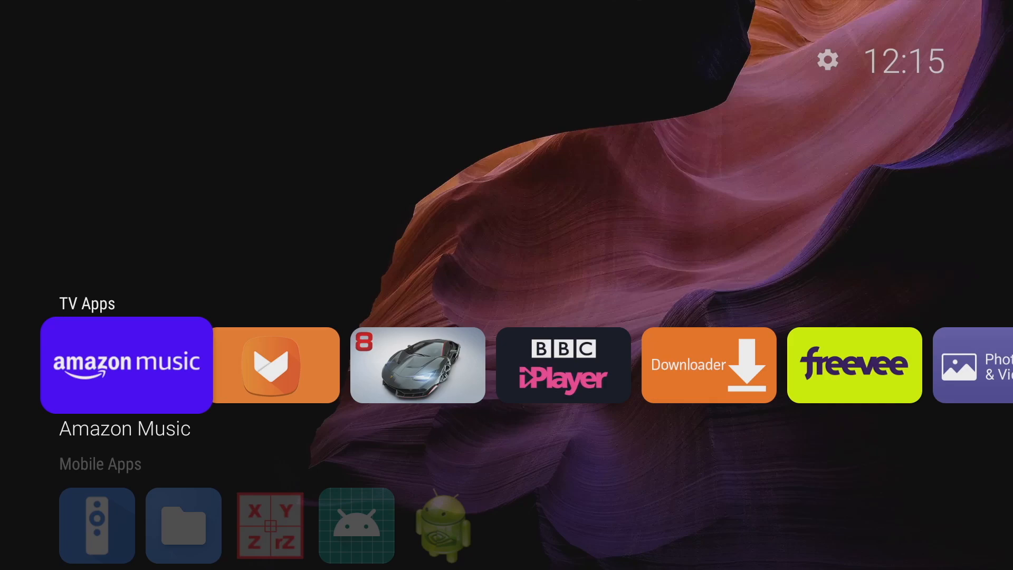
{"action": "scroll", "scroll_direction": "right", "scroll_amount": 3}
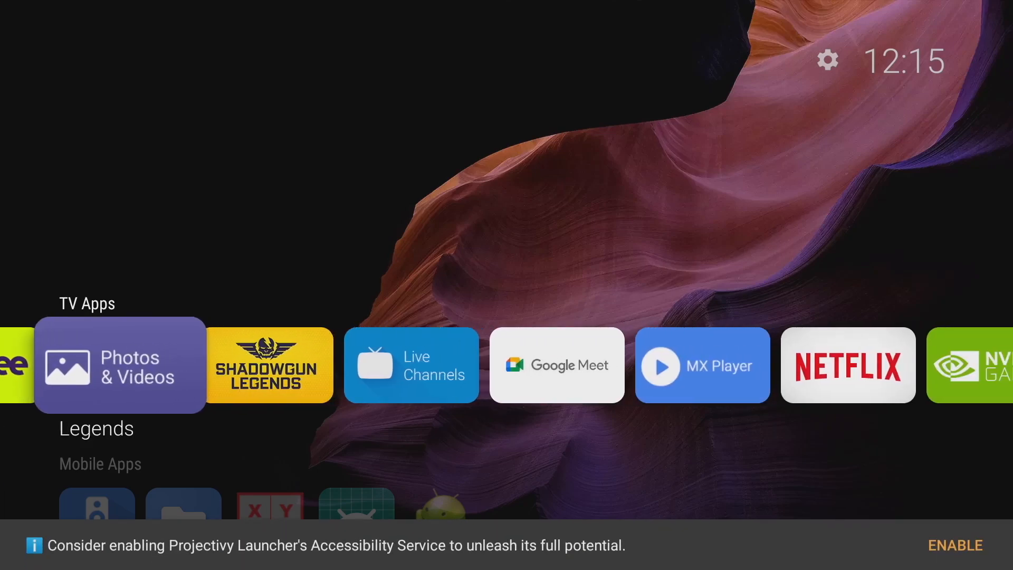
{"action": "scroll", "scroll_direction": "right", "scroll_amount": 3}
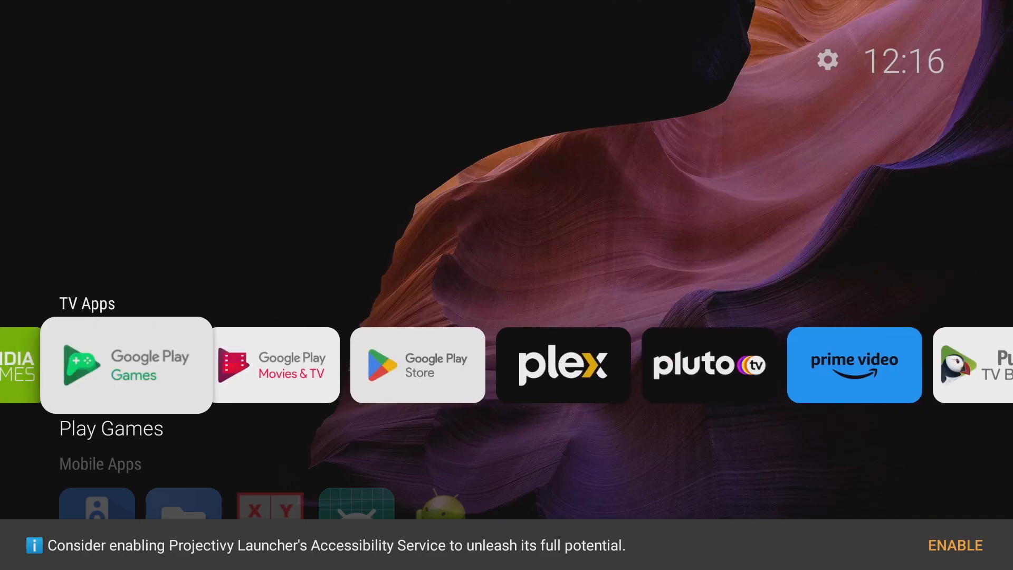
{"action": "scroll", "scroll_direction": "down", "scroll_amount": 3}
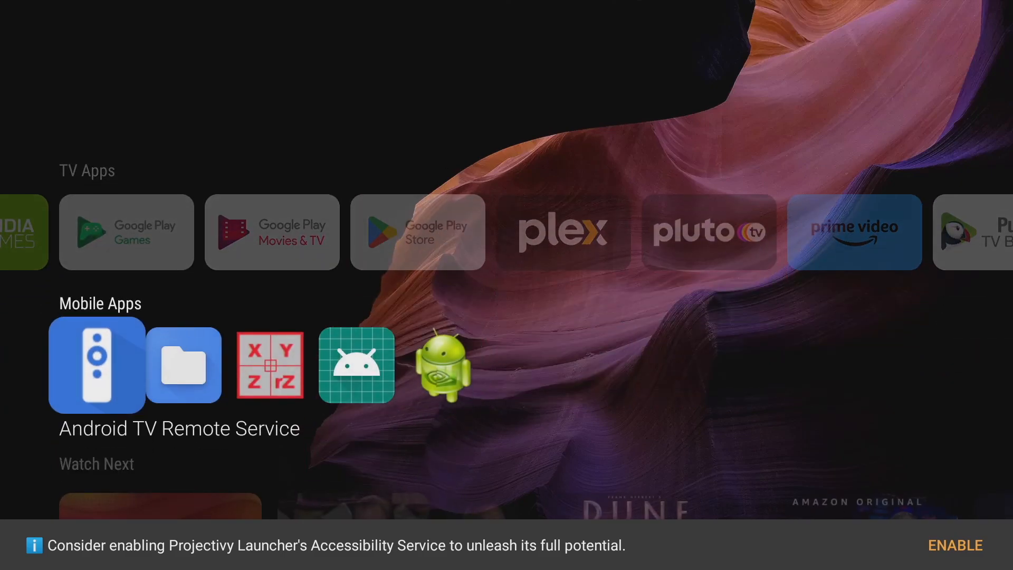
{"action": "scroll", "scroll_direction": "down", "scroll_amount": 3}
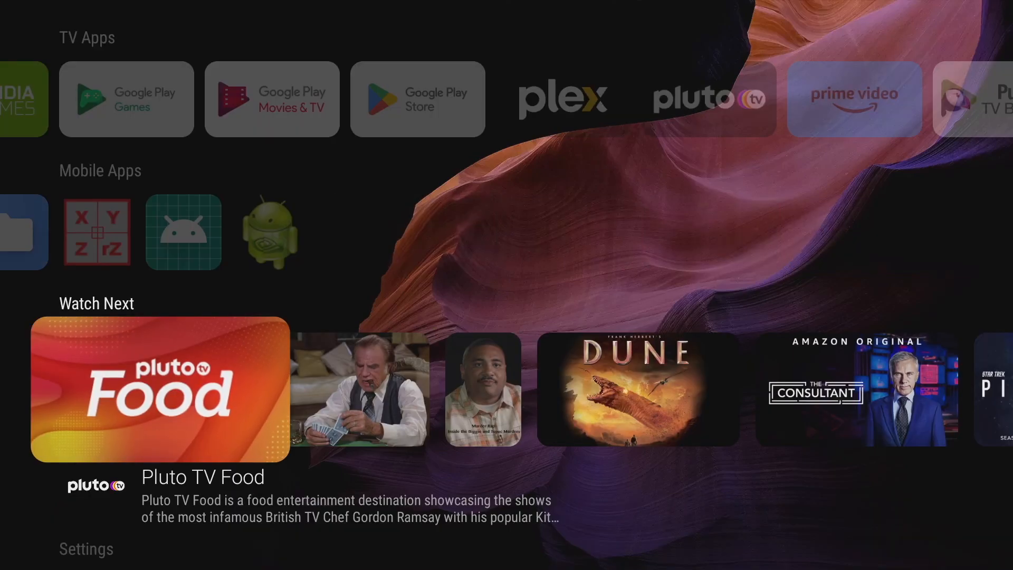